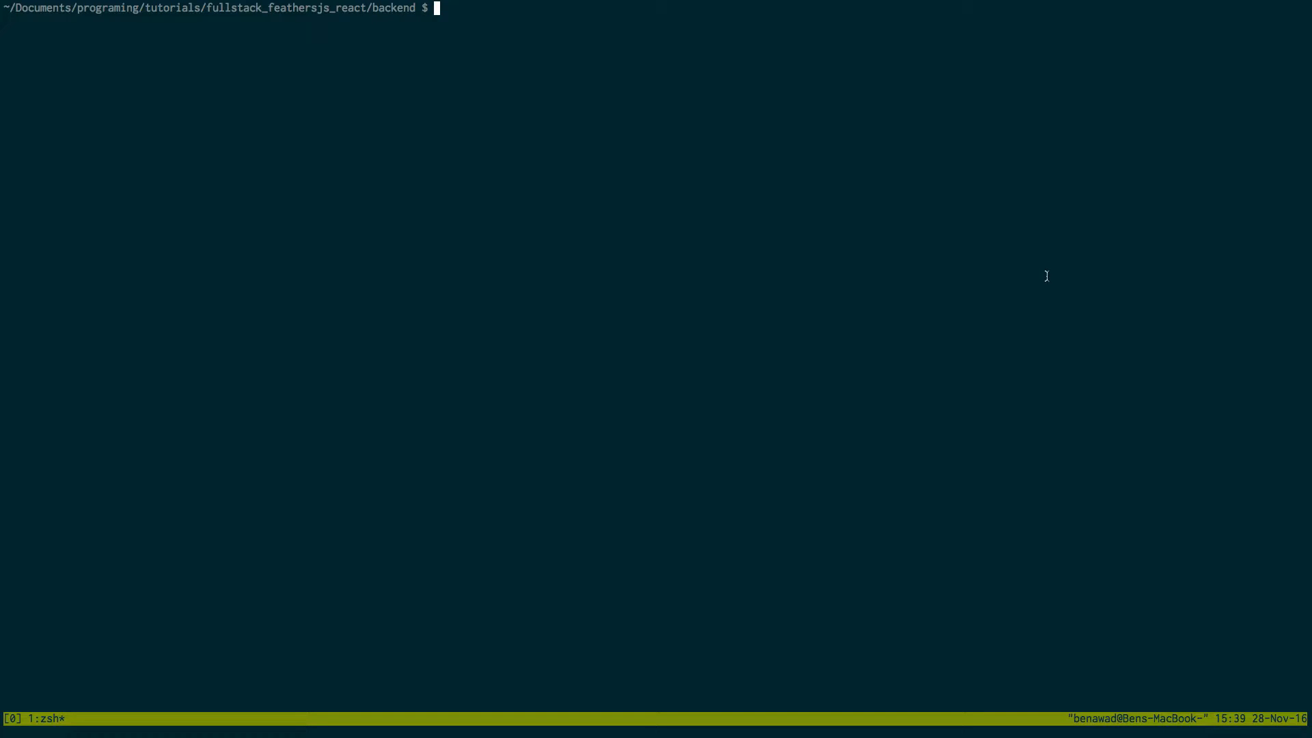
mouse_move(407, 15)
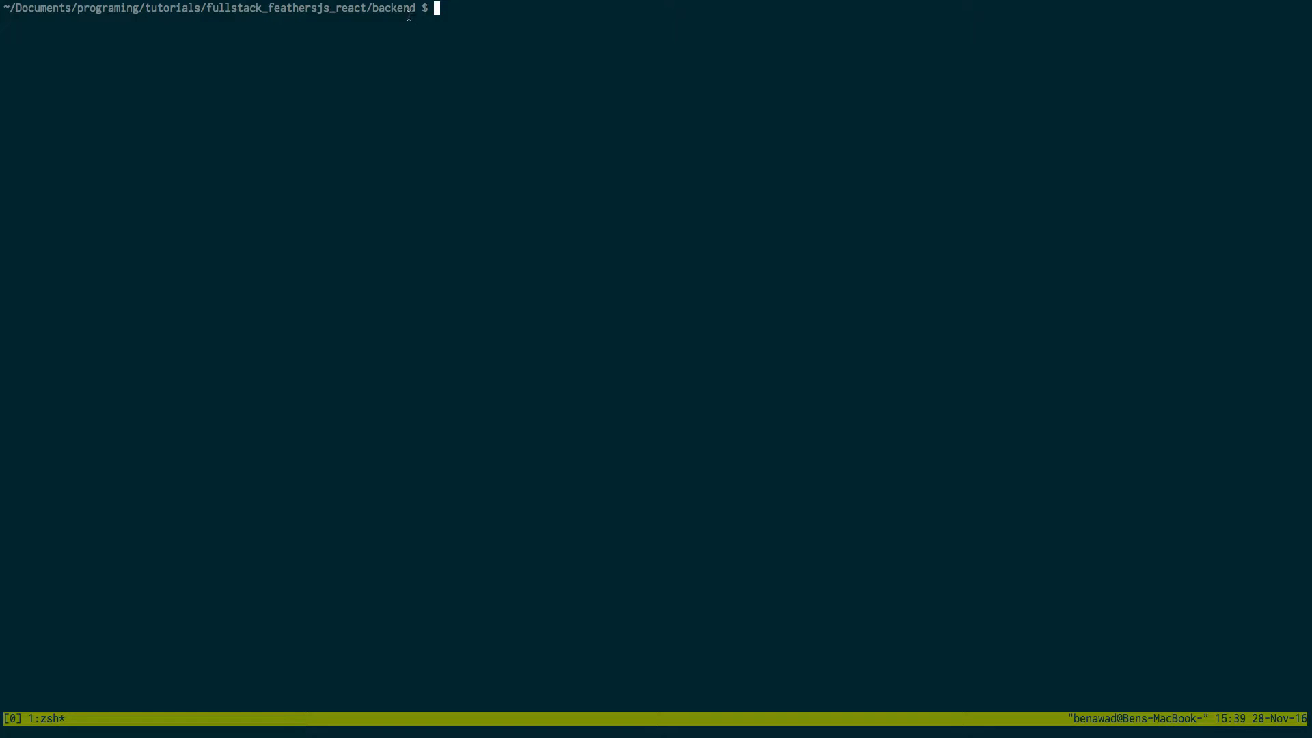
mouse_move(610, 187)
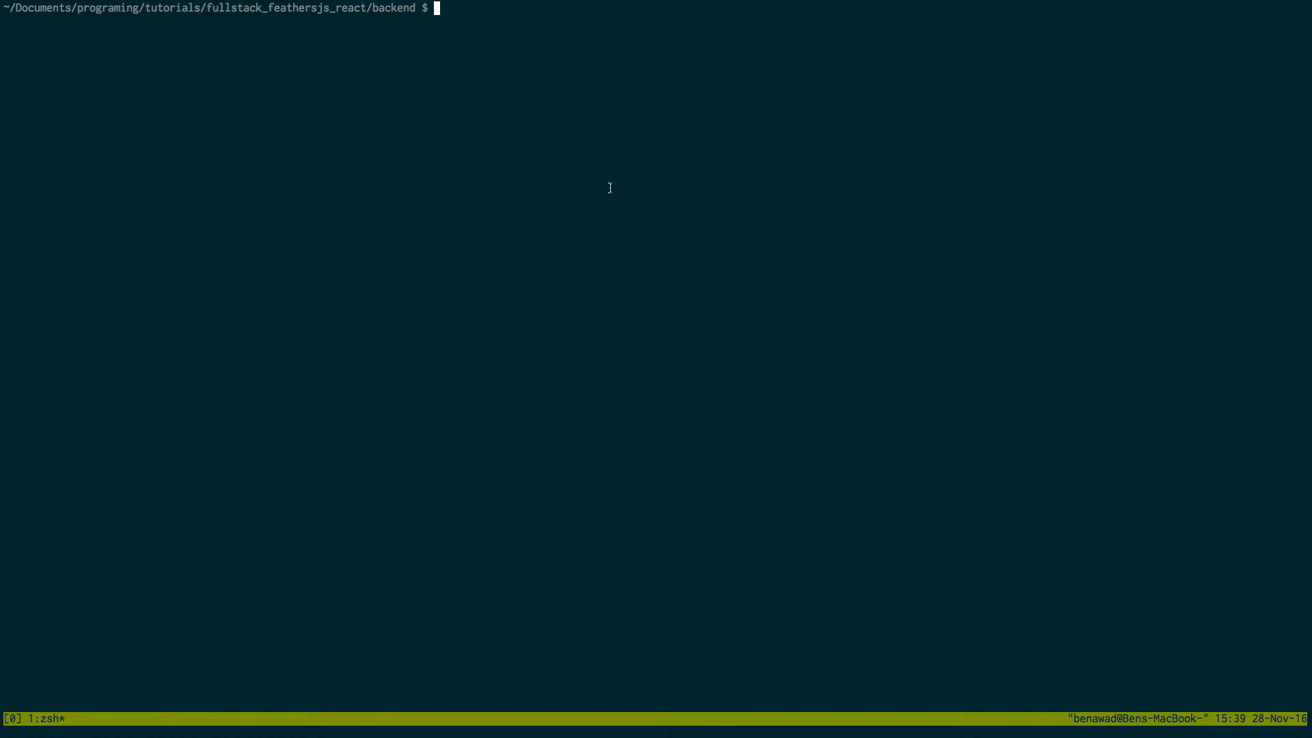
Step: Start the feathers generate wizard and name the project menu_monkey
text(f)
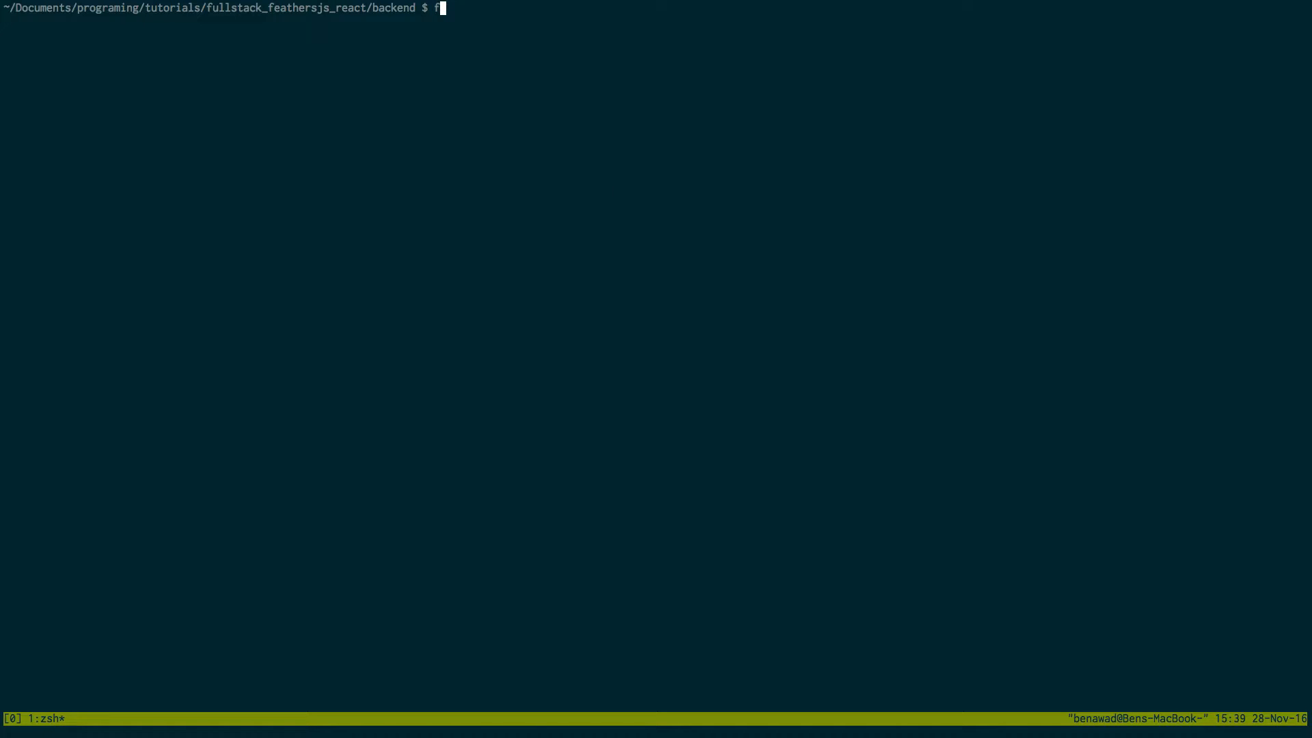
text(eathers)
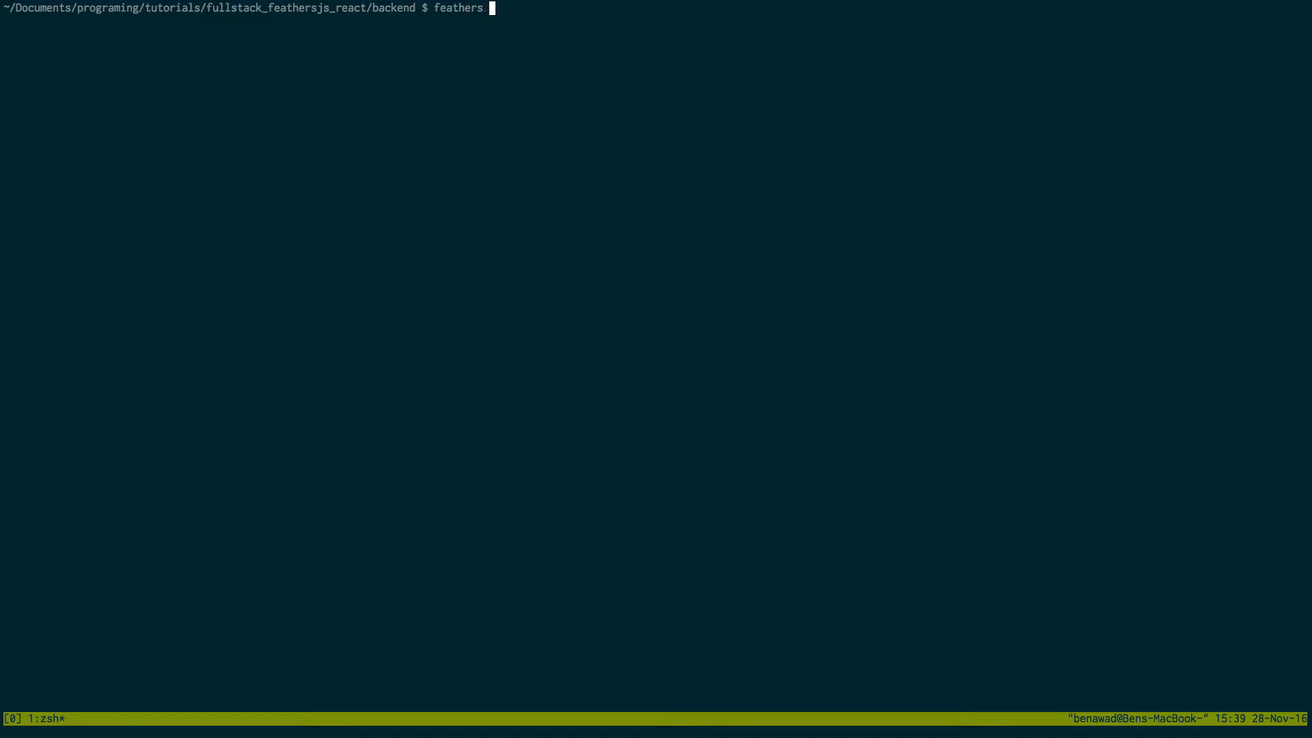
text(generate)
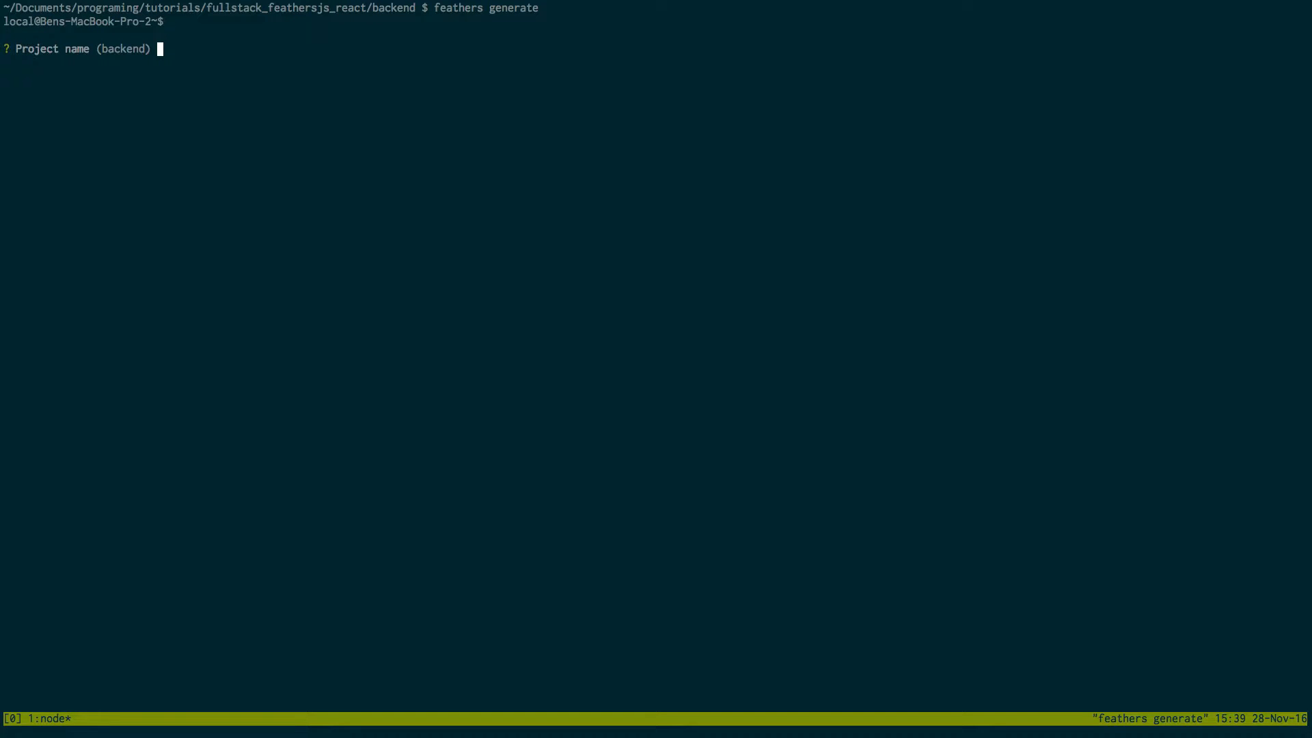
text(m)
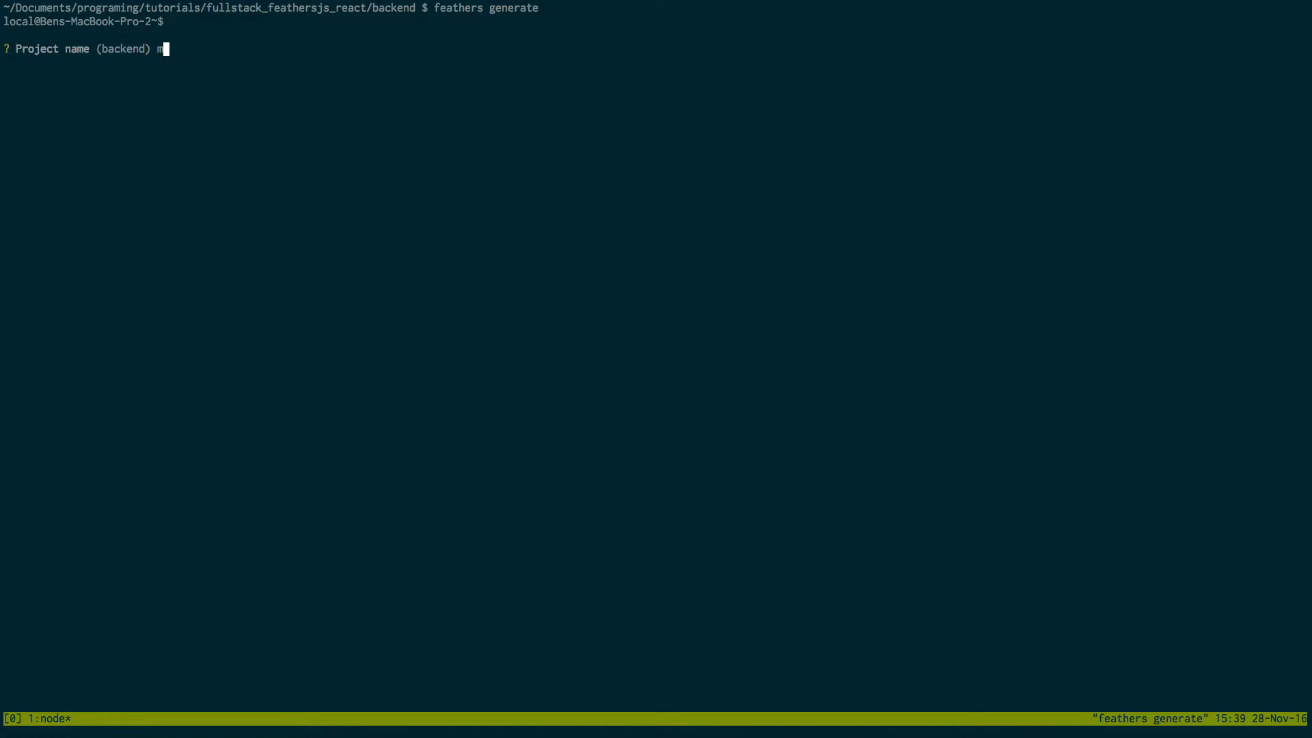
text(enu_monkey)
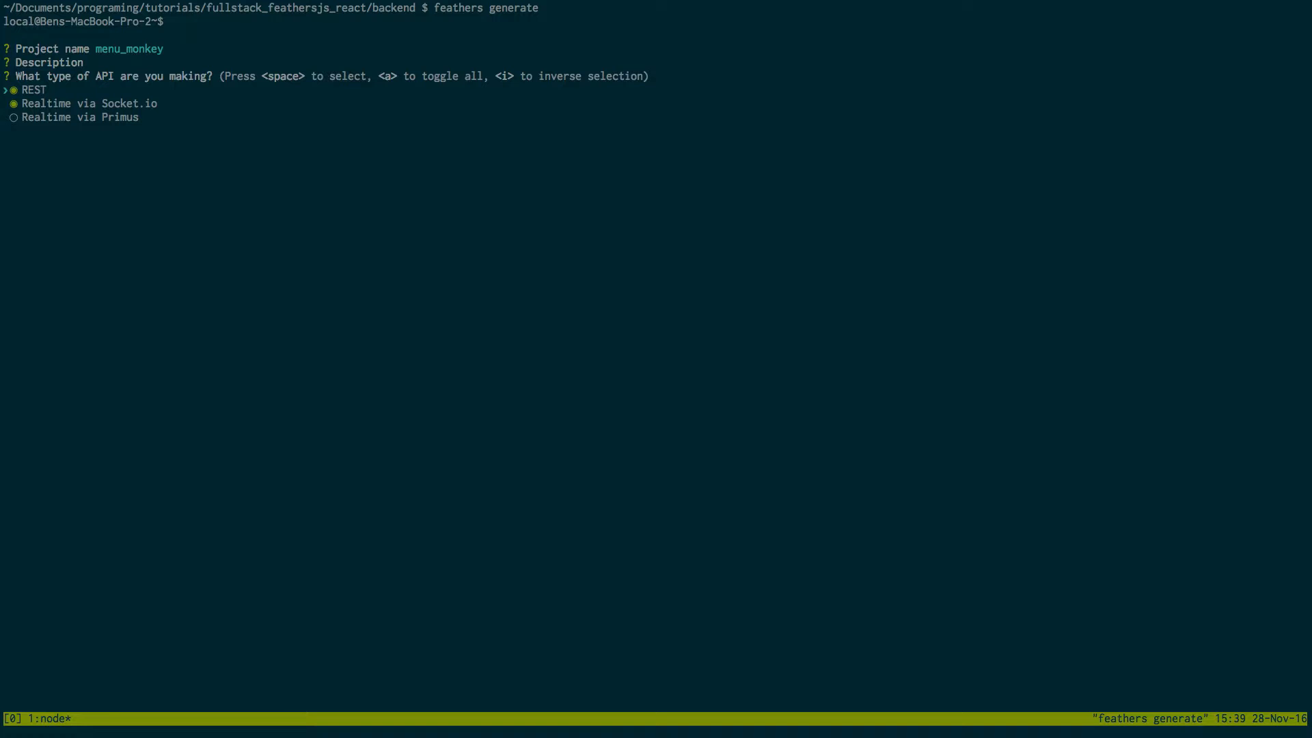
Step: Choose REST only, CORS for all domains, NeDB storage and local authentication
key(down)
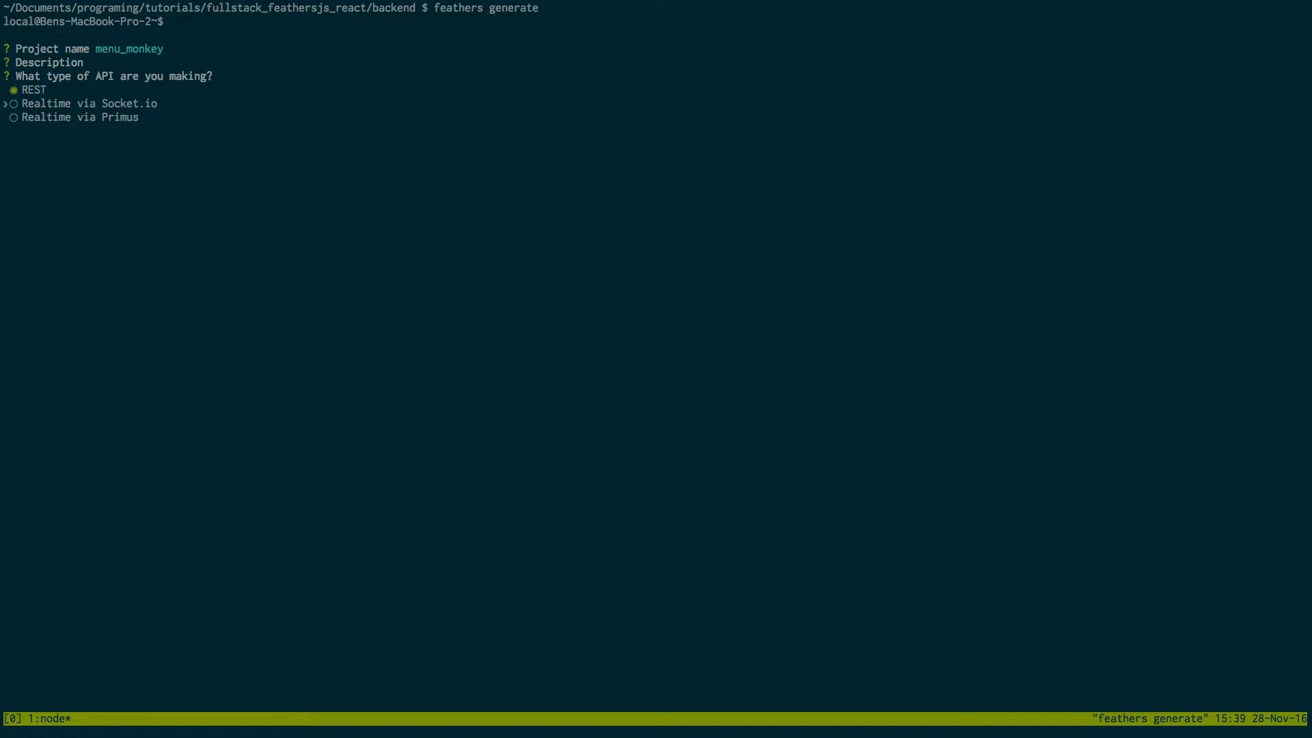
key(enter)
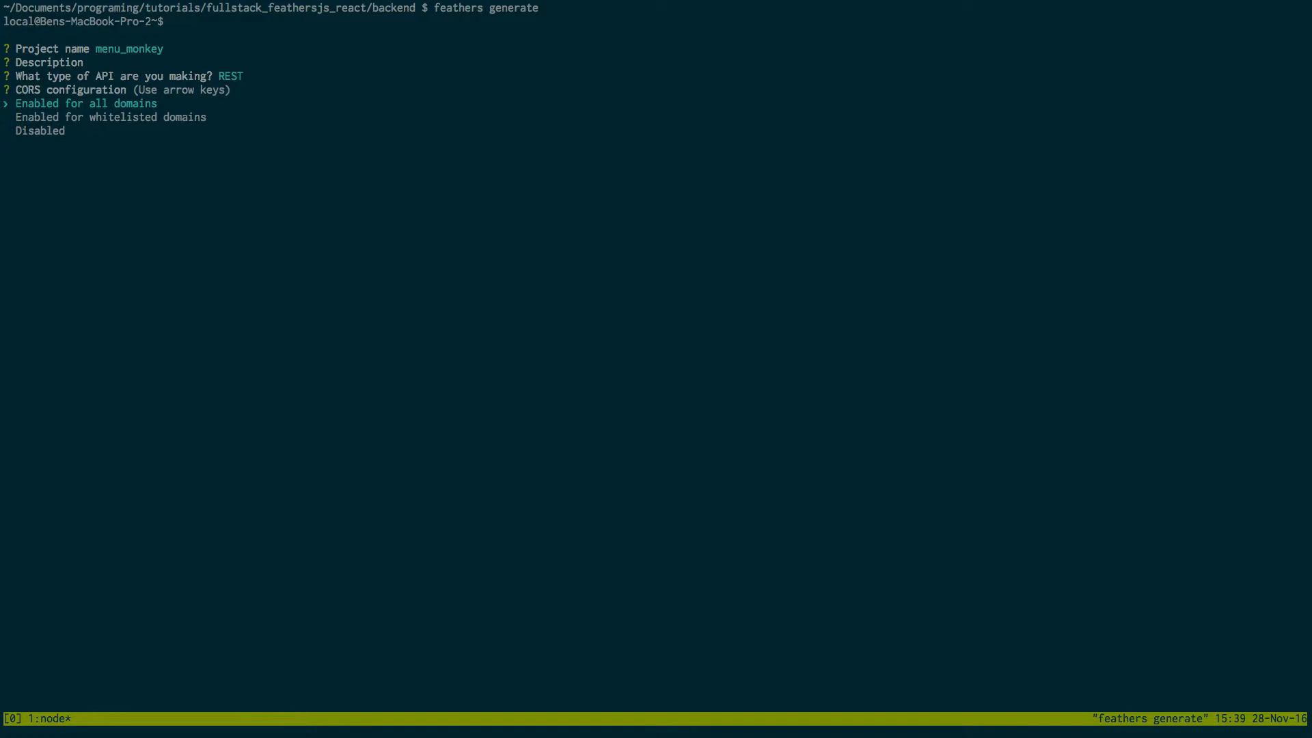
key(enter)
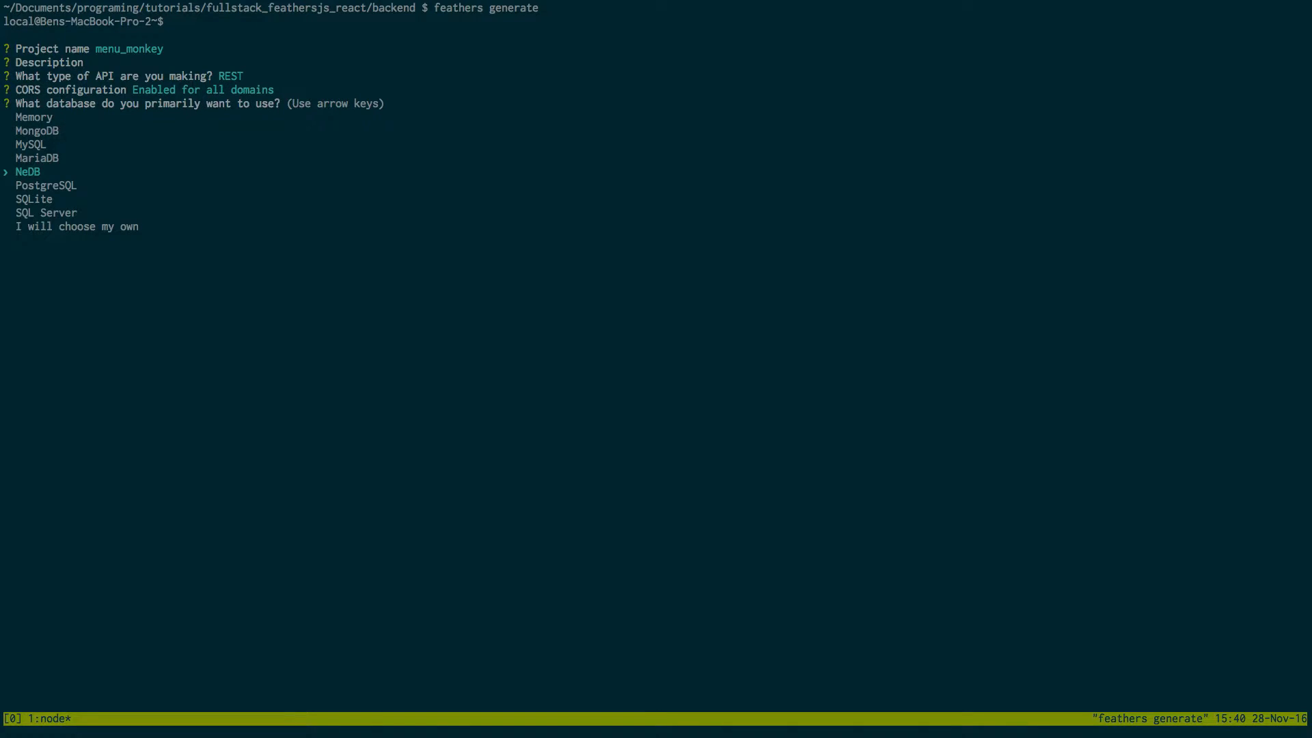
key(enter)
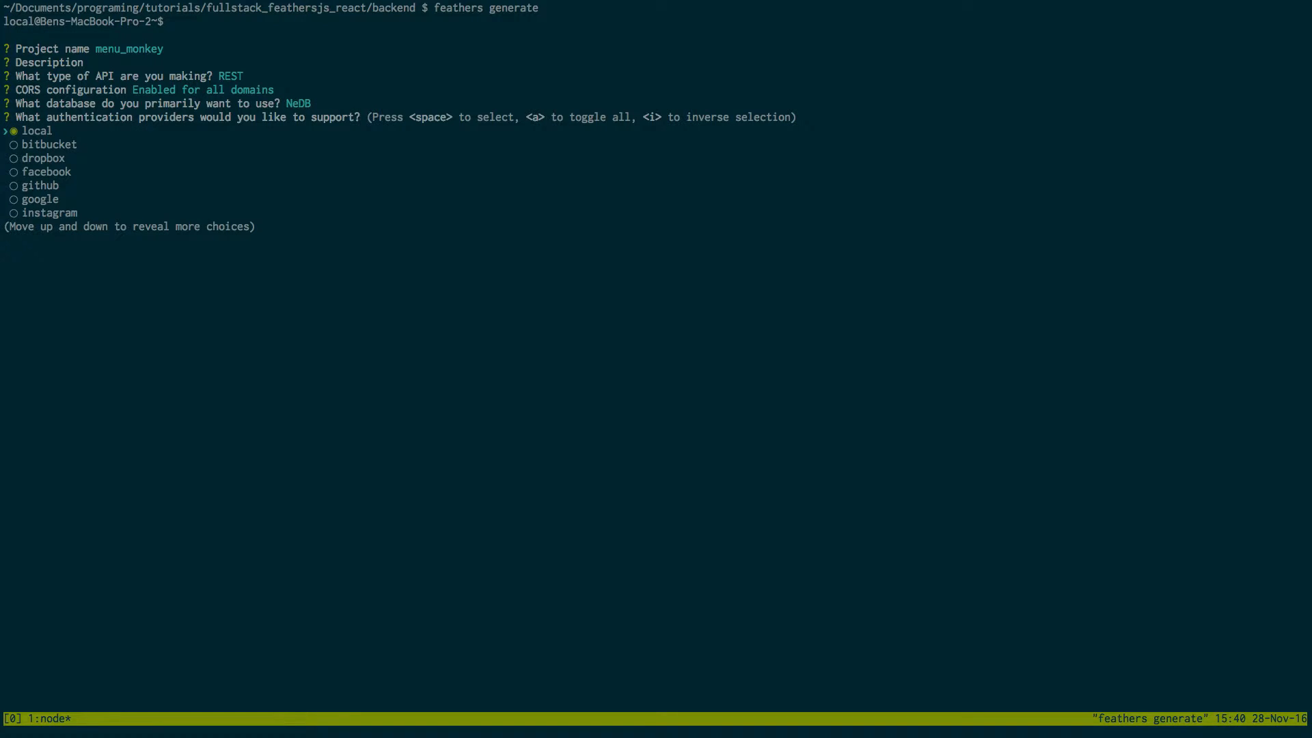
key(enter)
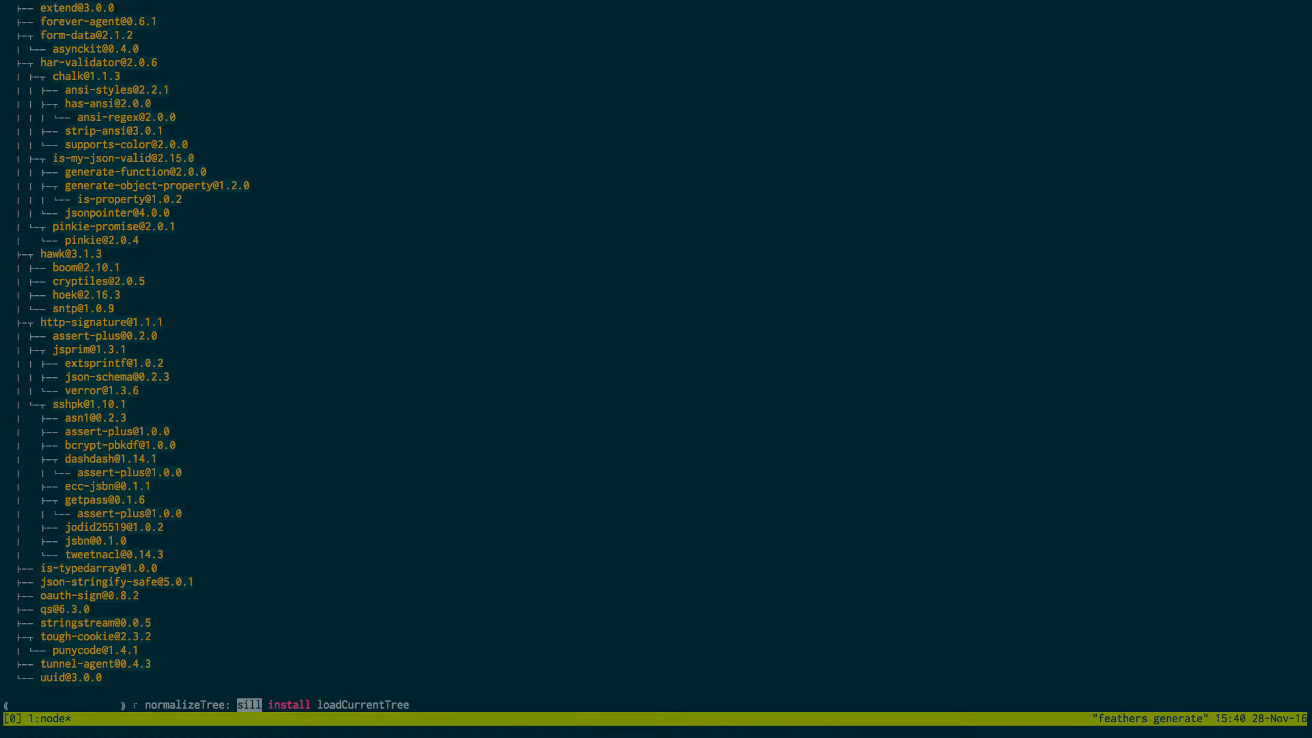
Step: Exit the generator shell and run npm start in the backend folder
scroll(down, 3)
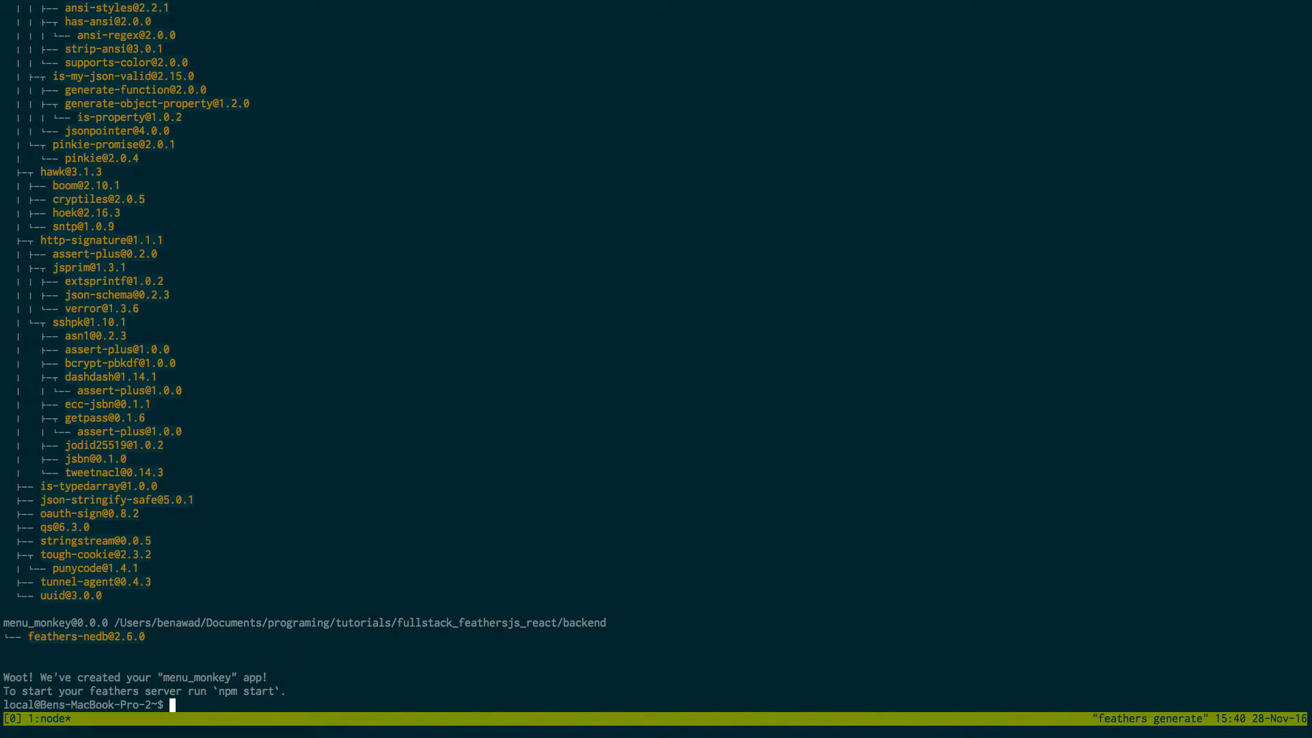
text(e)
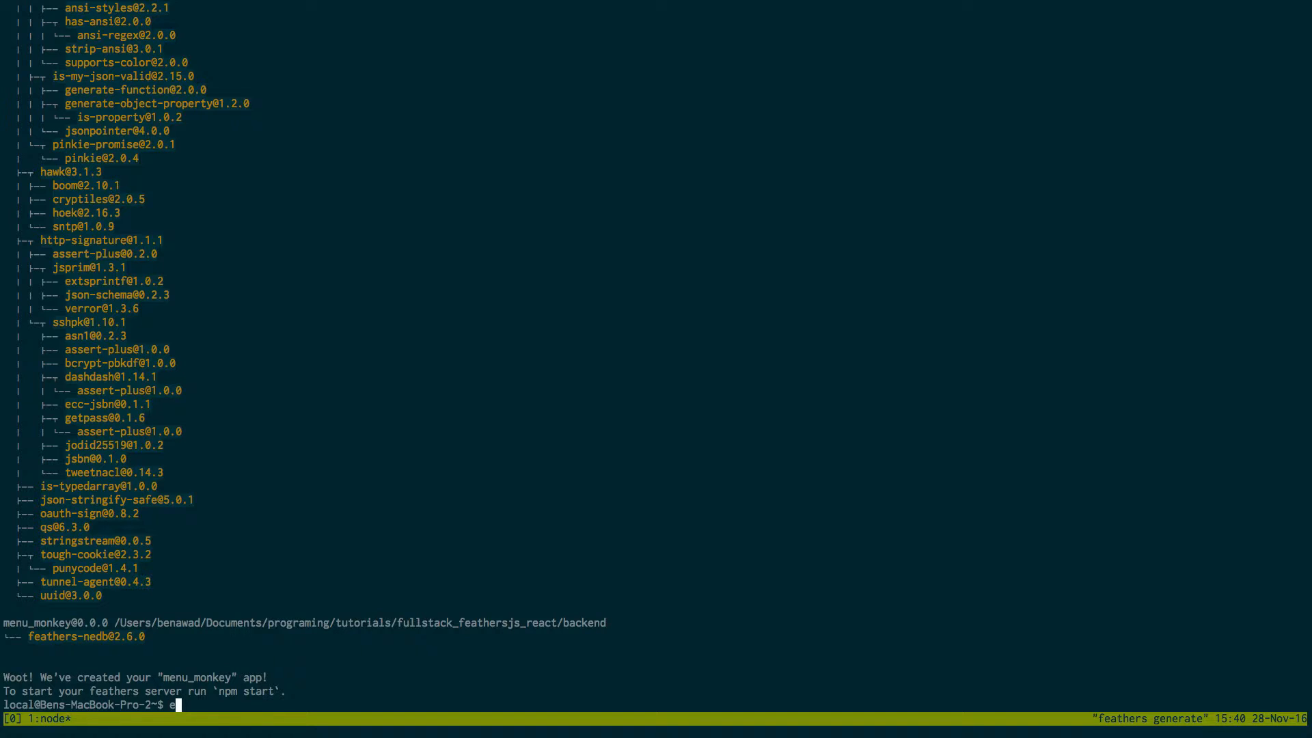
text(xit)
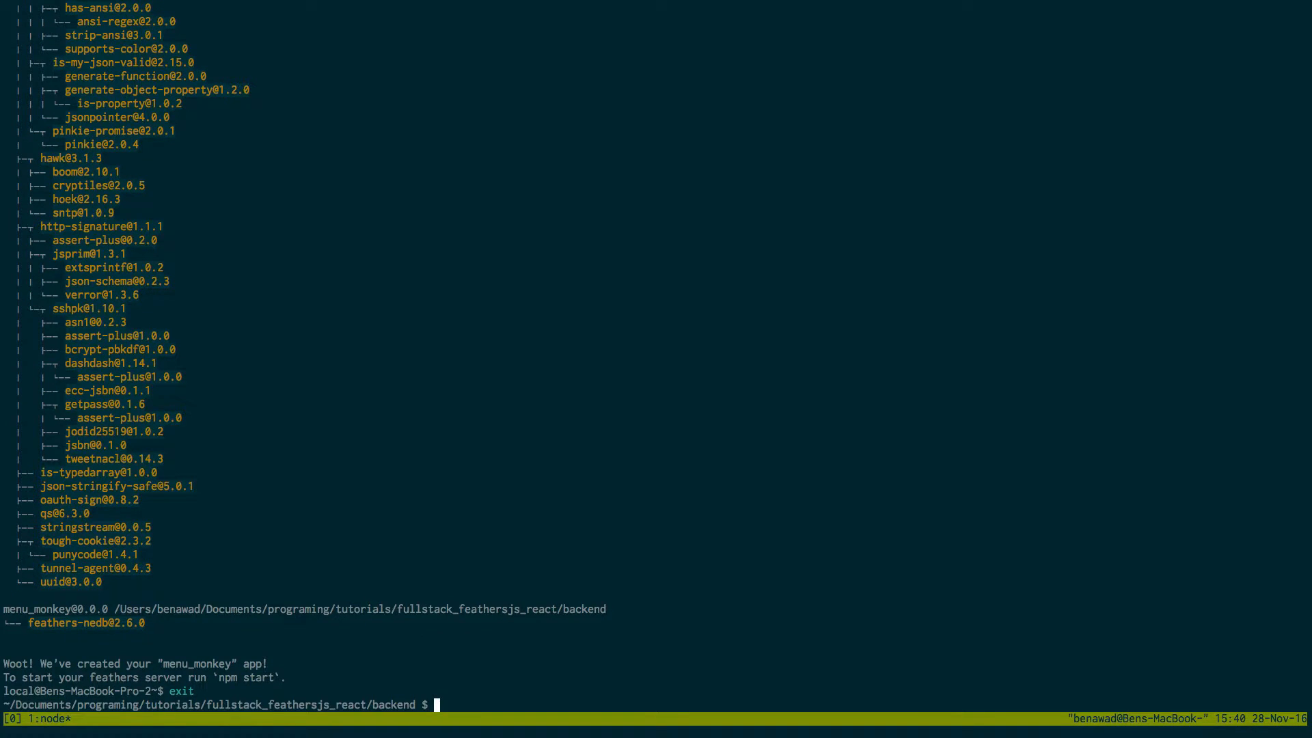
text(npm start)
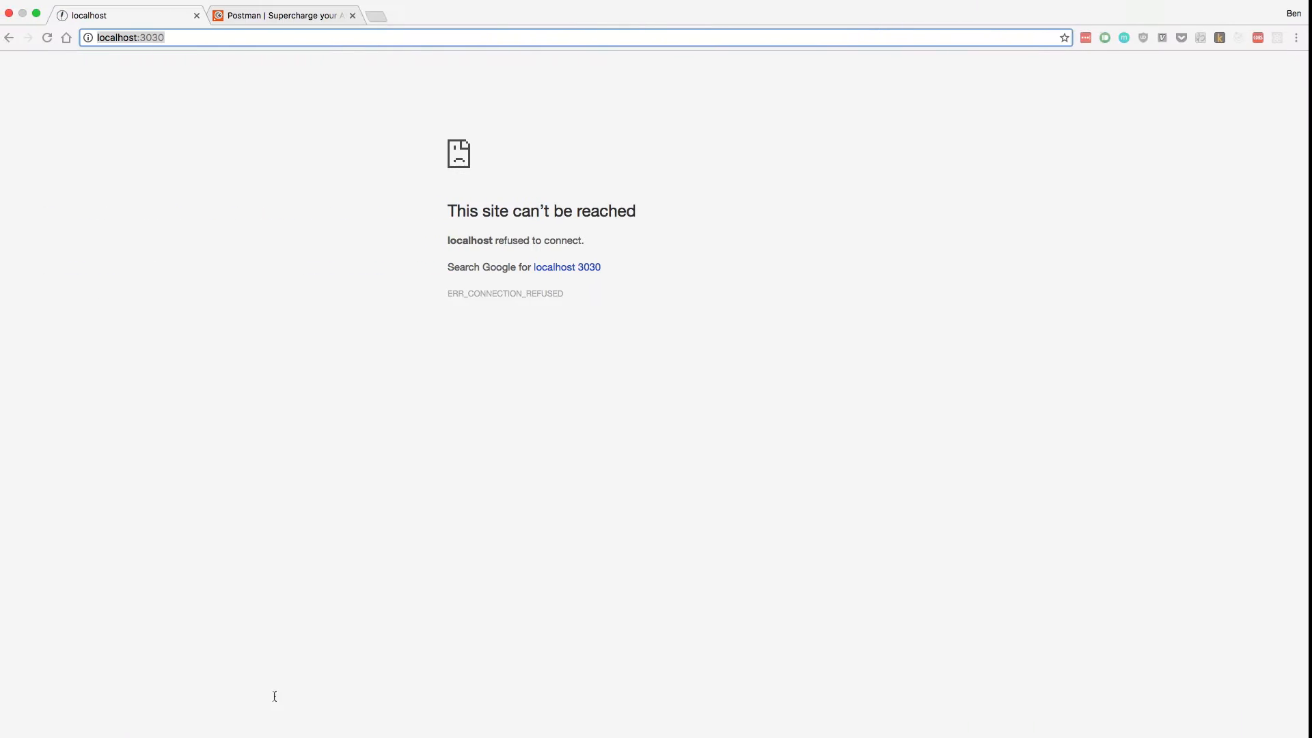
Step: Reload localhost:3030 to get the Feathers welcome page, then try localhost:3030/recipes
click(47, 37)
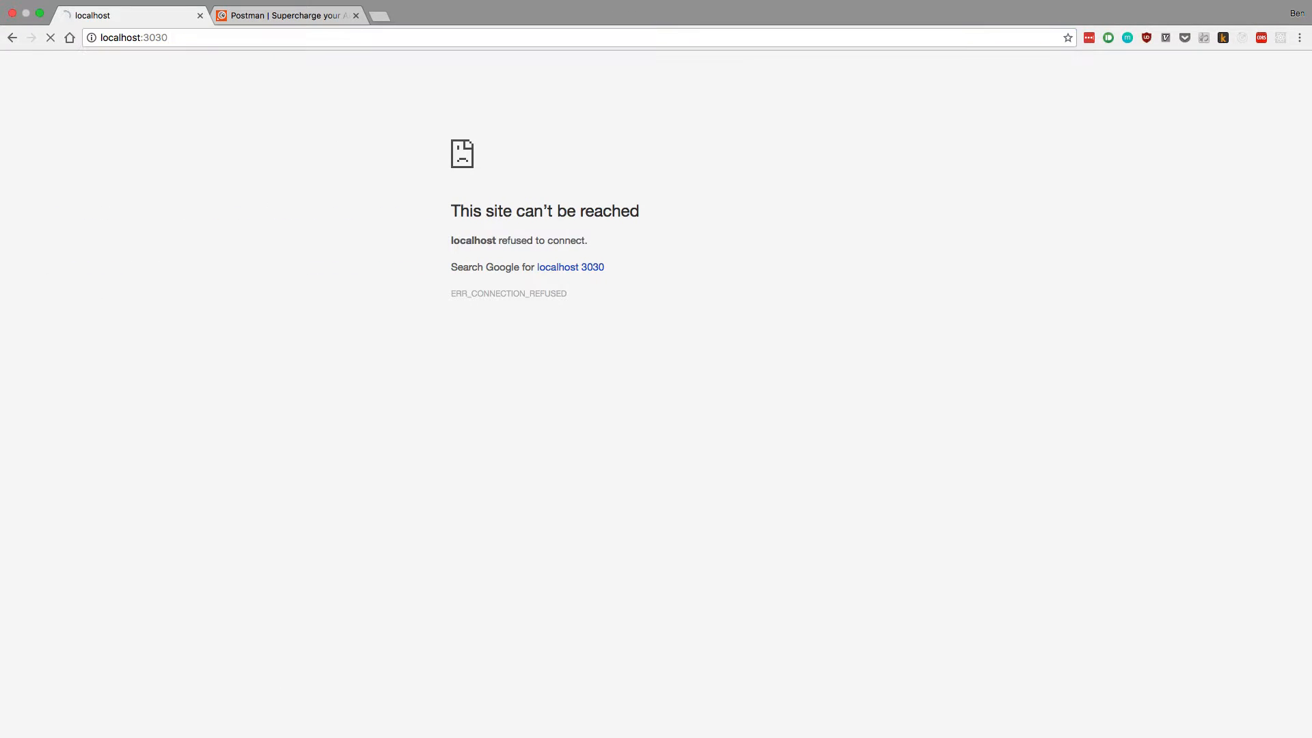
click(49, 38)
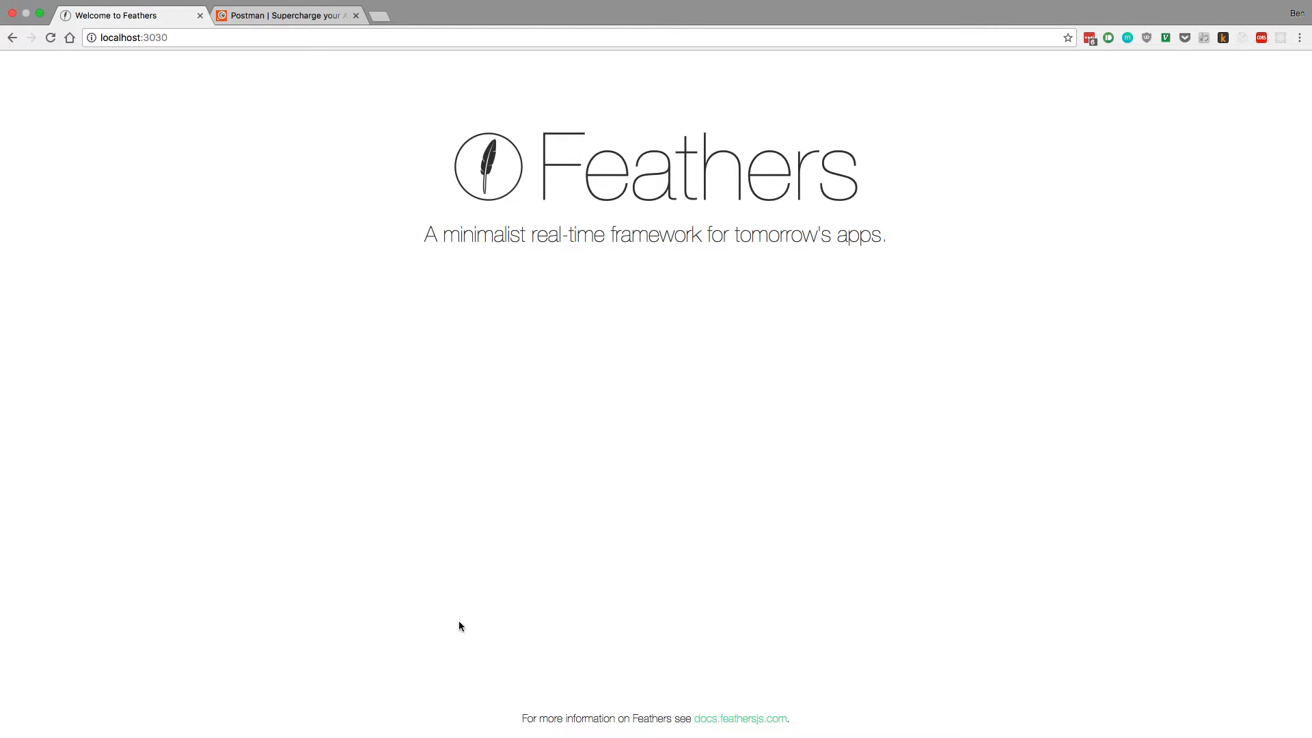
mouse_move(71, 457)
text(/recipes)
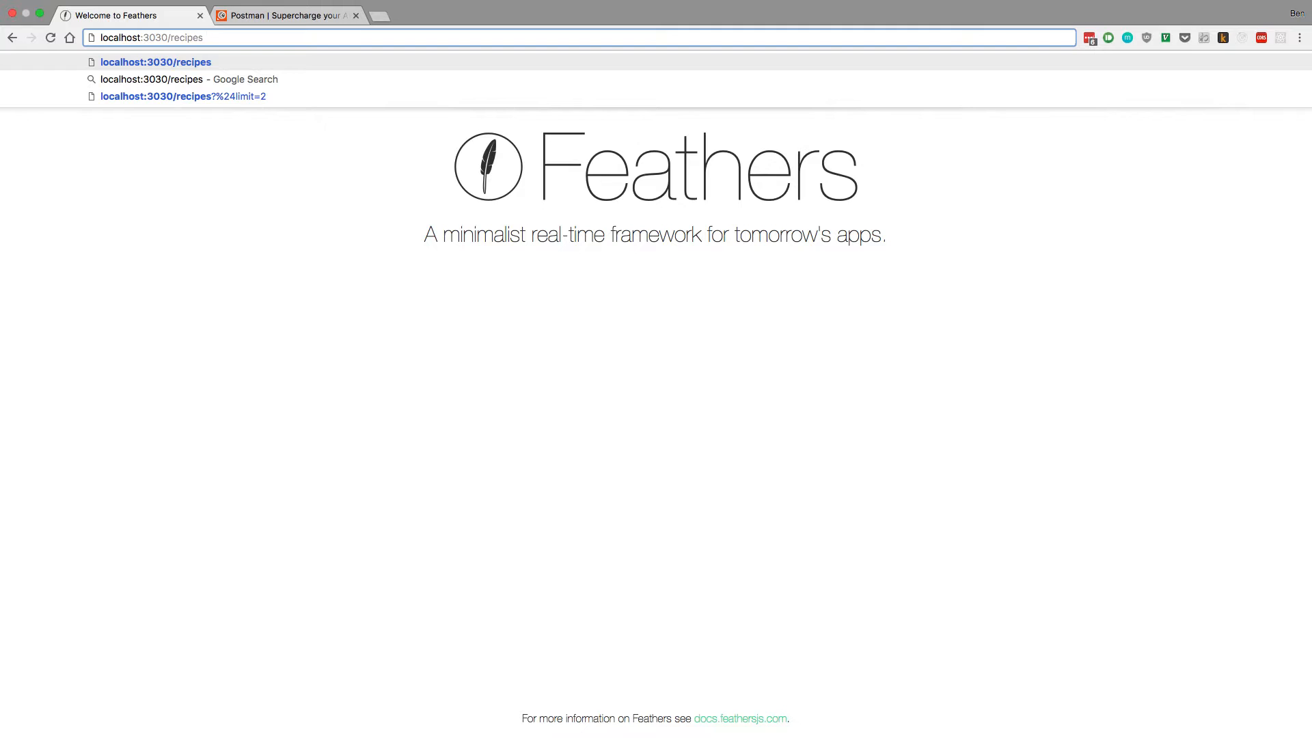
double_click(174, 37)
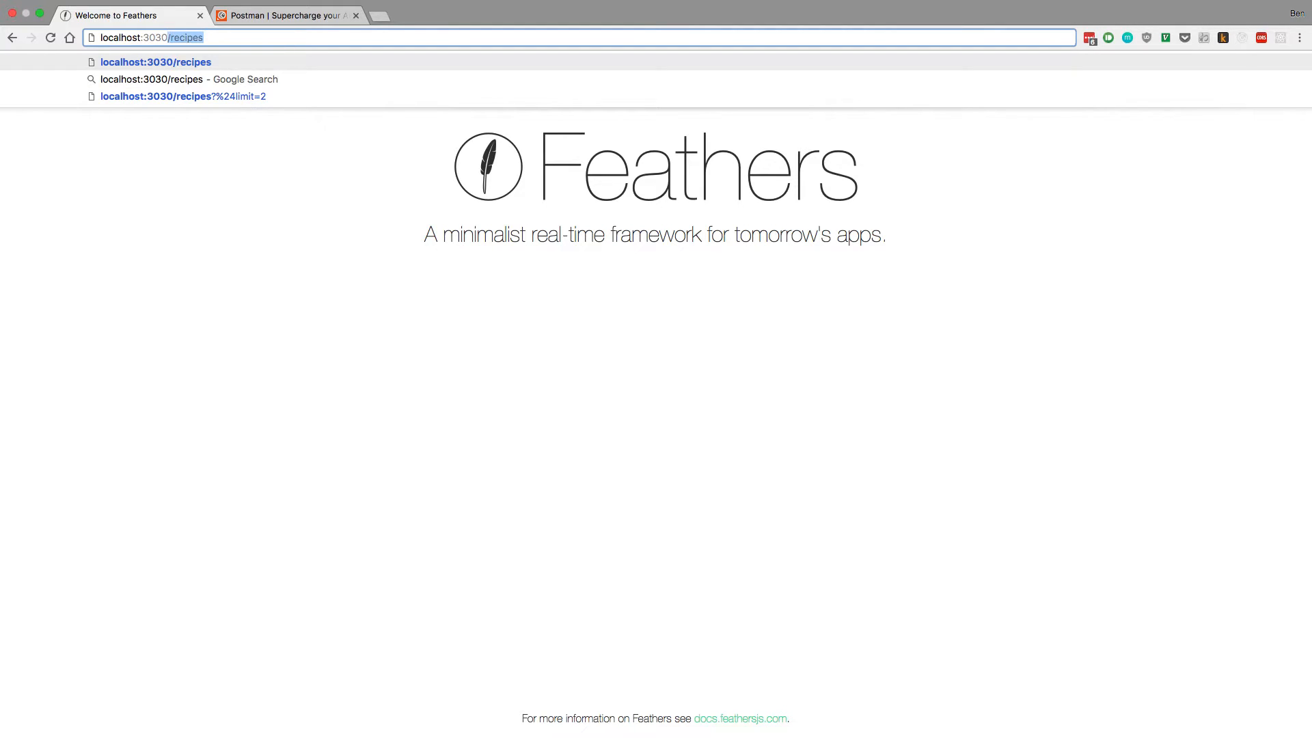
key(Backspace)
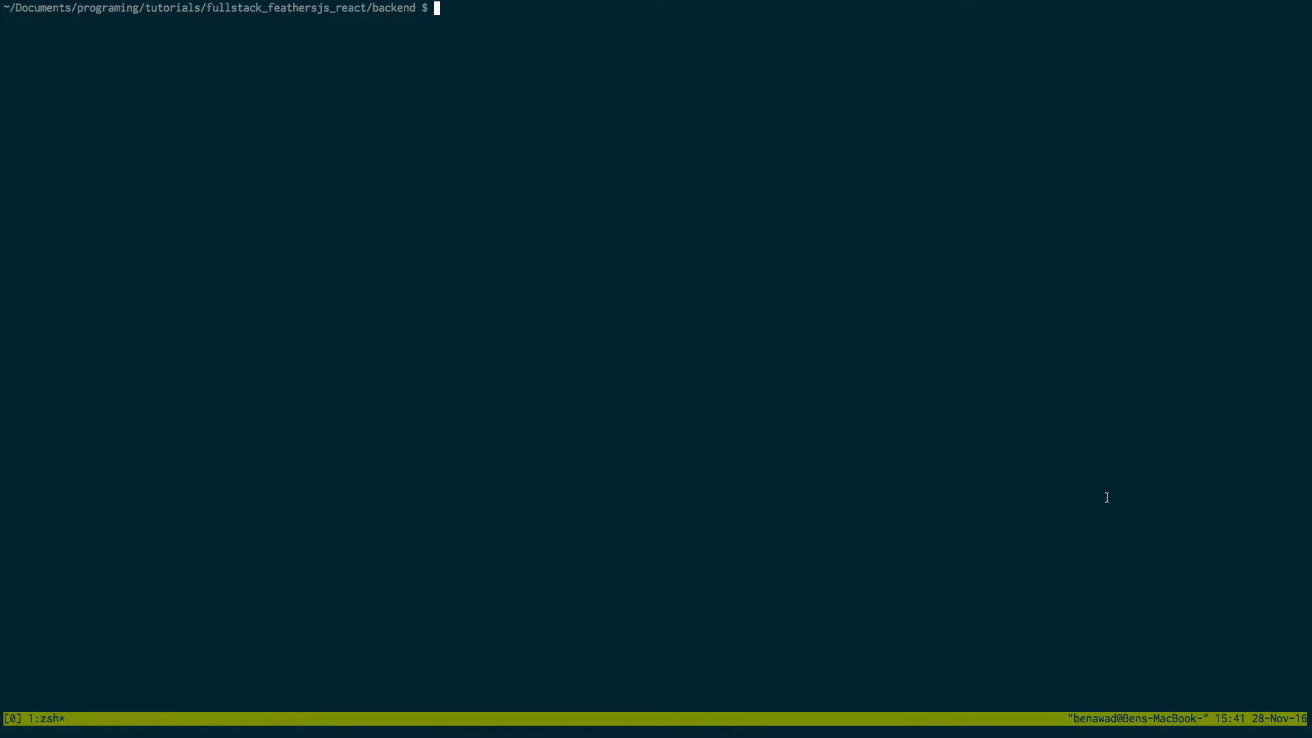
Step: Generate a recipe service on NeDB without authentication, then run npm start again
text(feat)
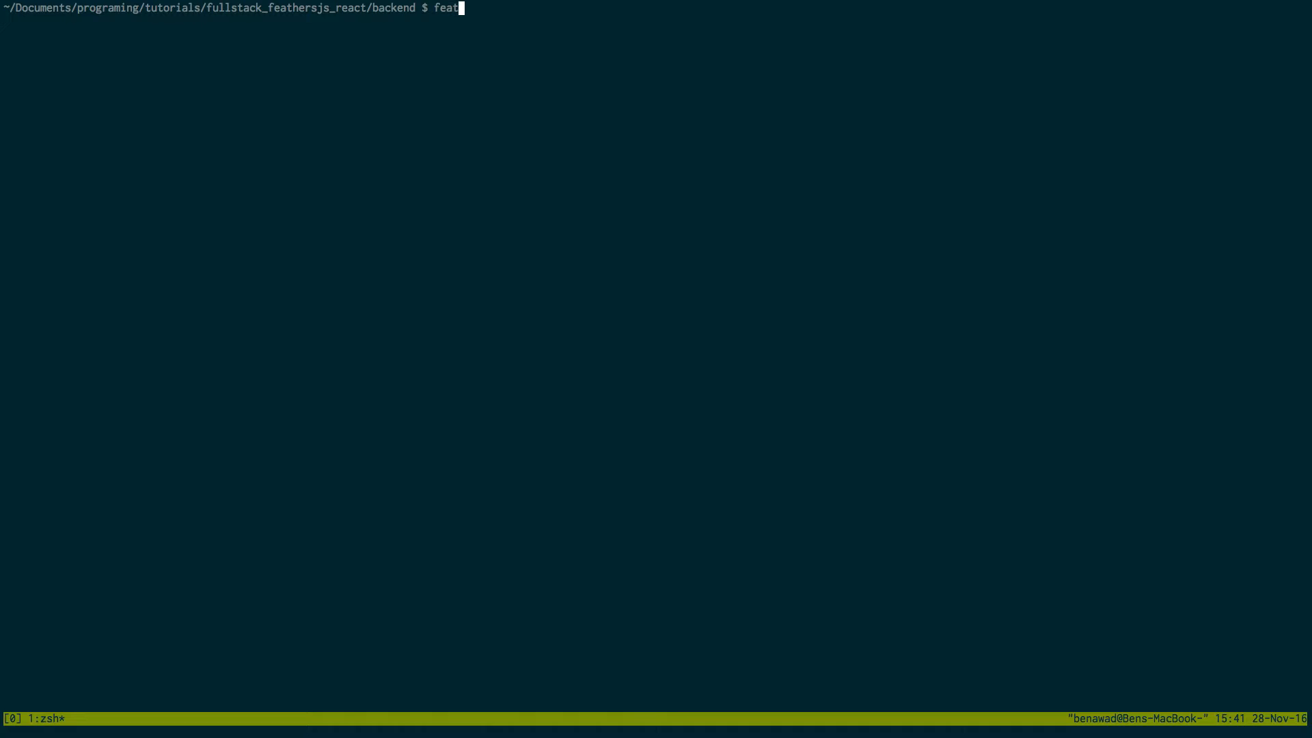
text(hers genera)
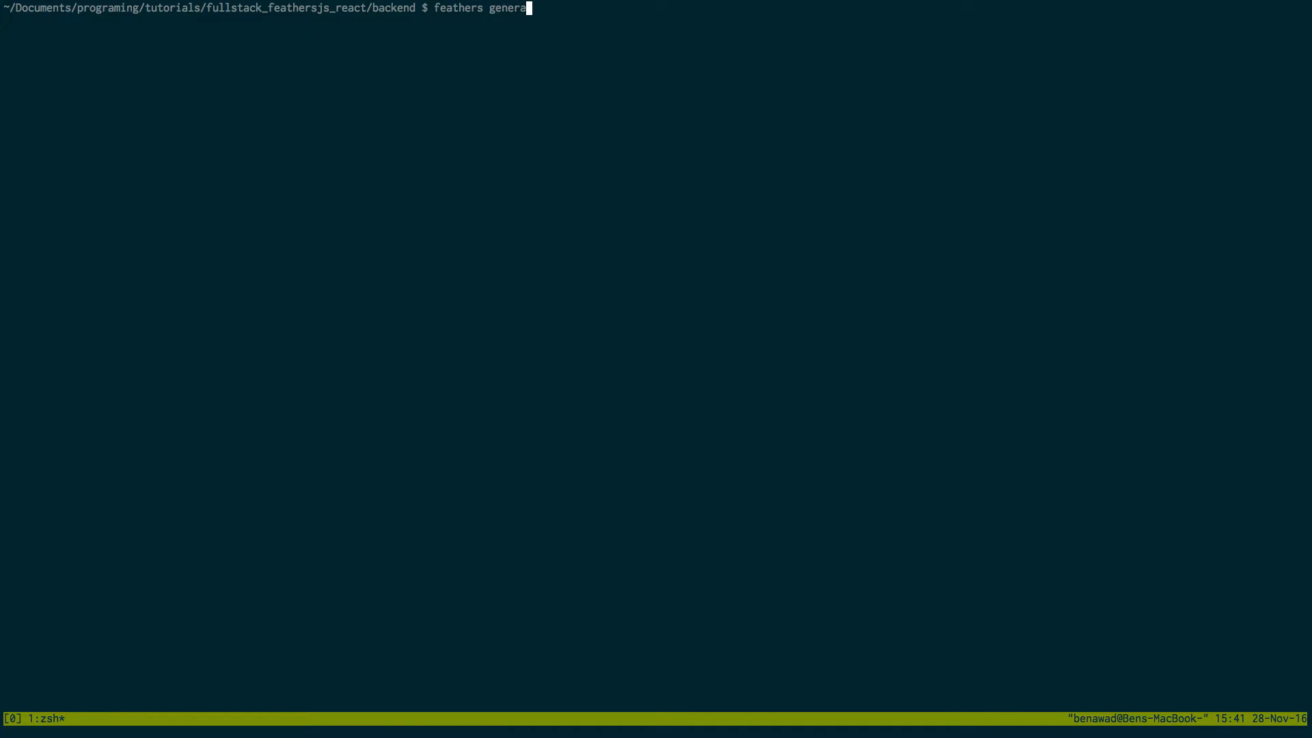
text(te service)
text(recipe)
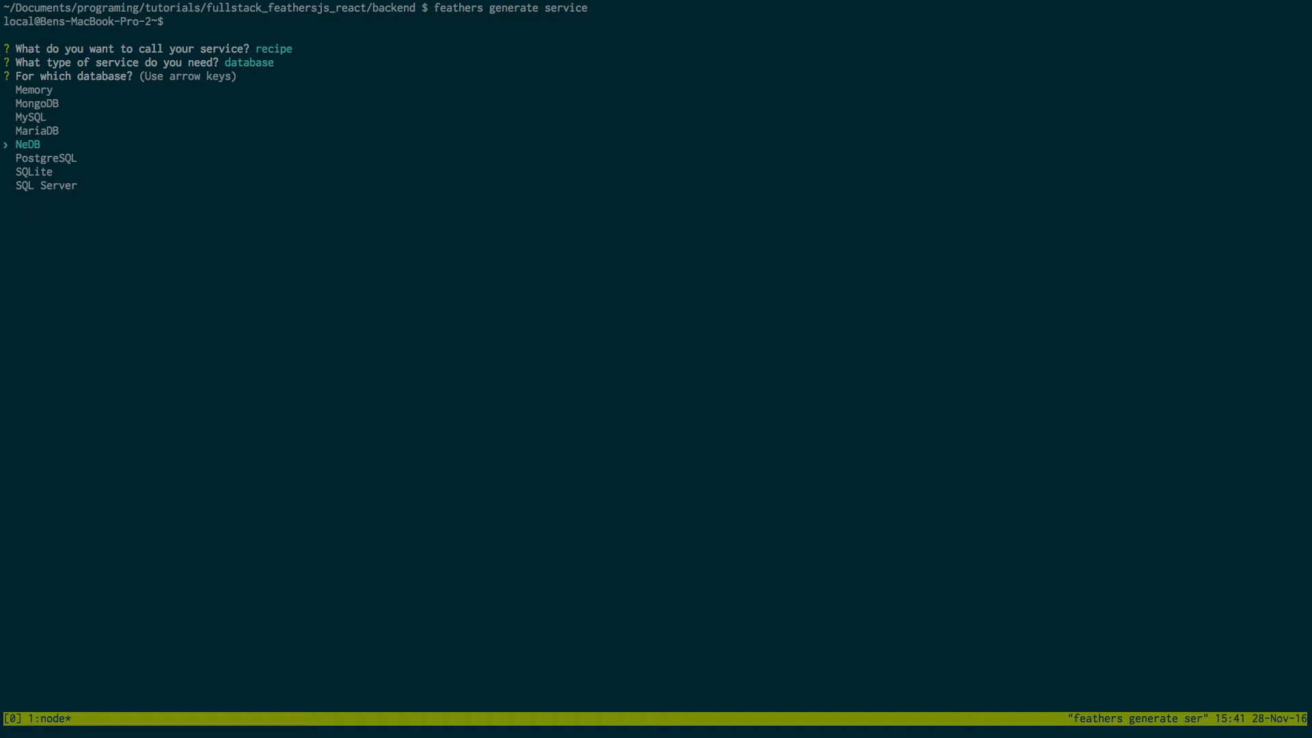
key(enter)
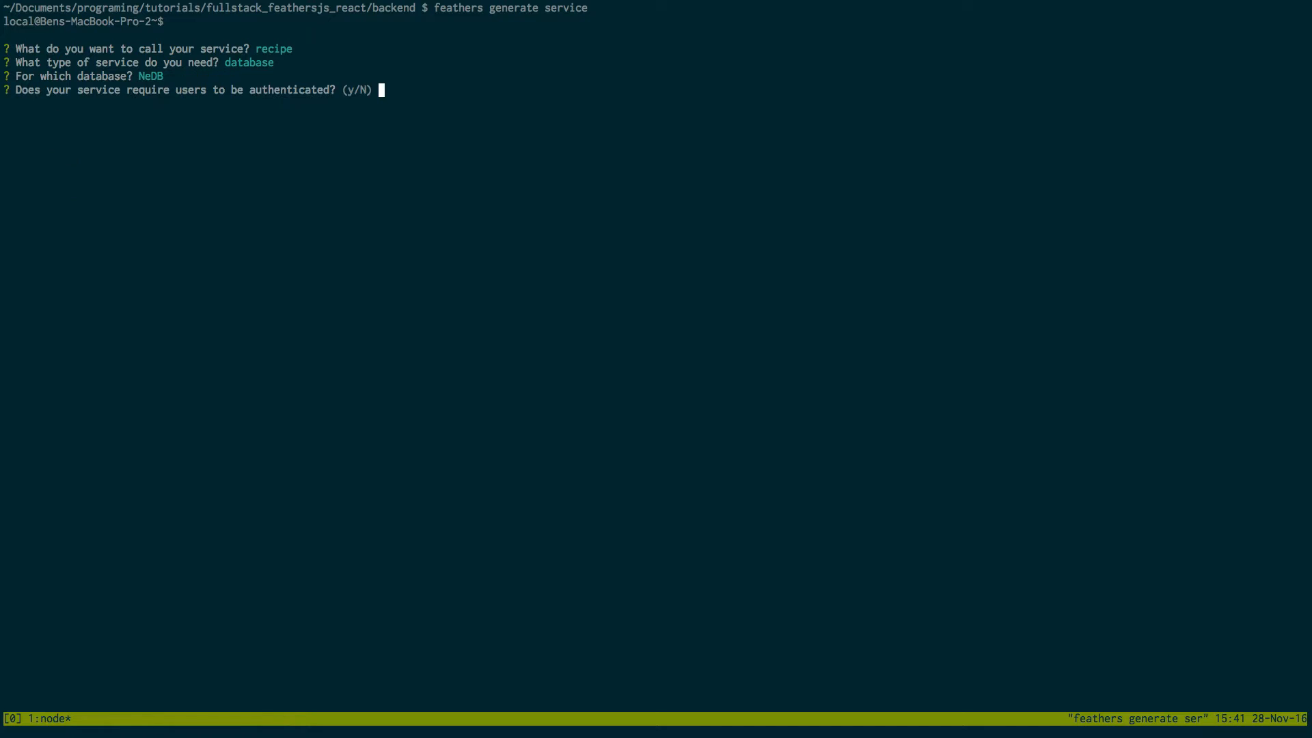
text(N)
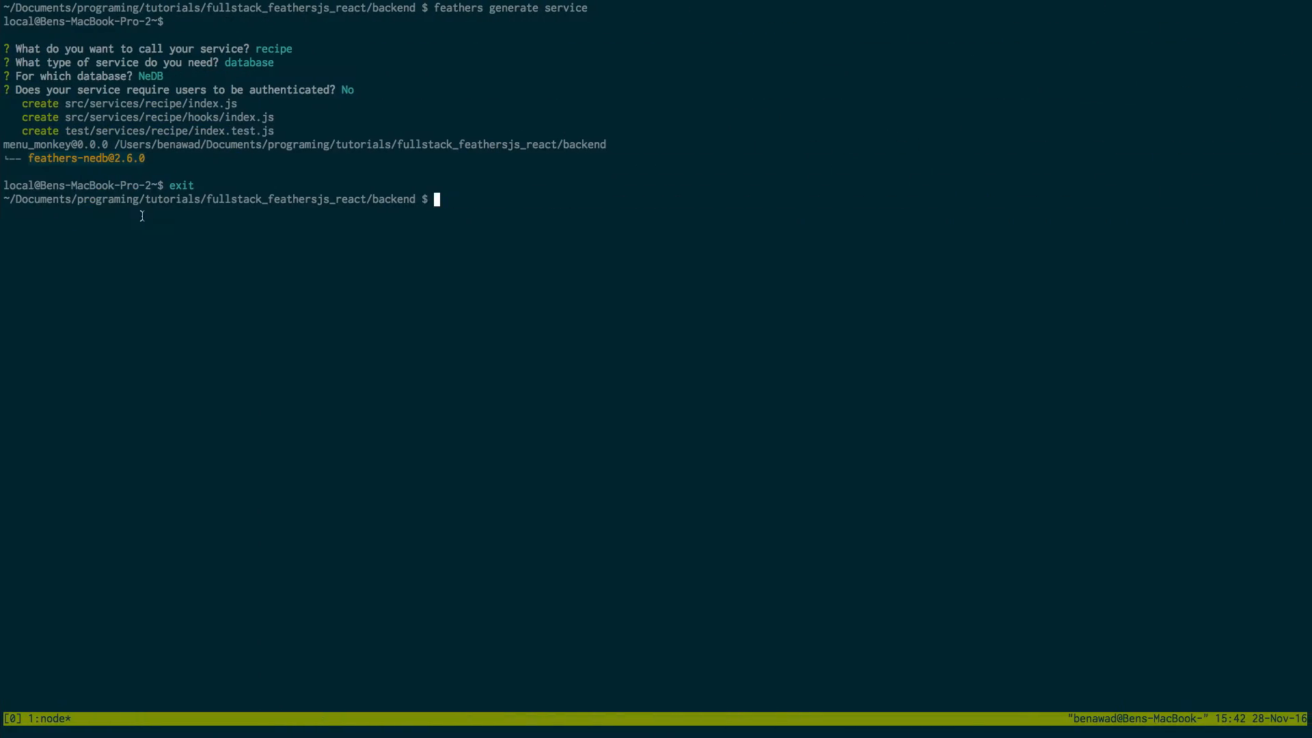
text(npm start)
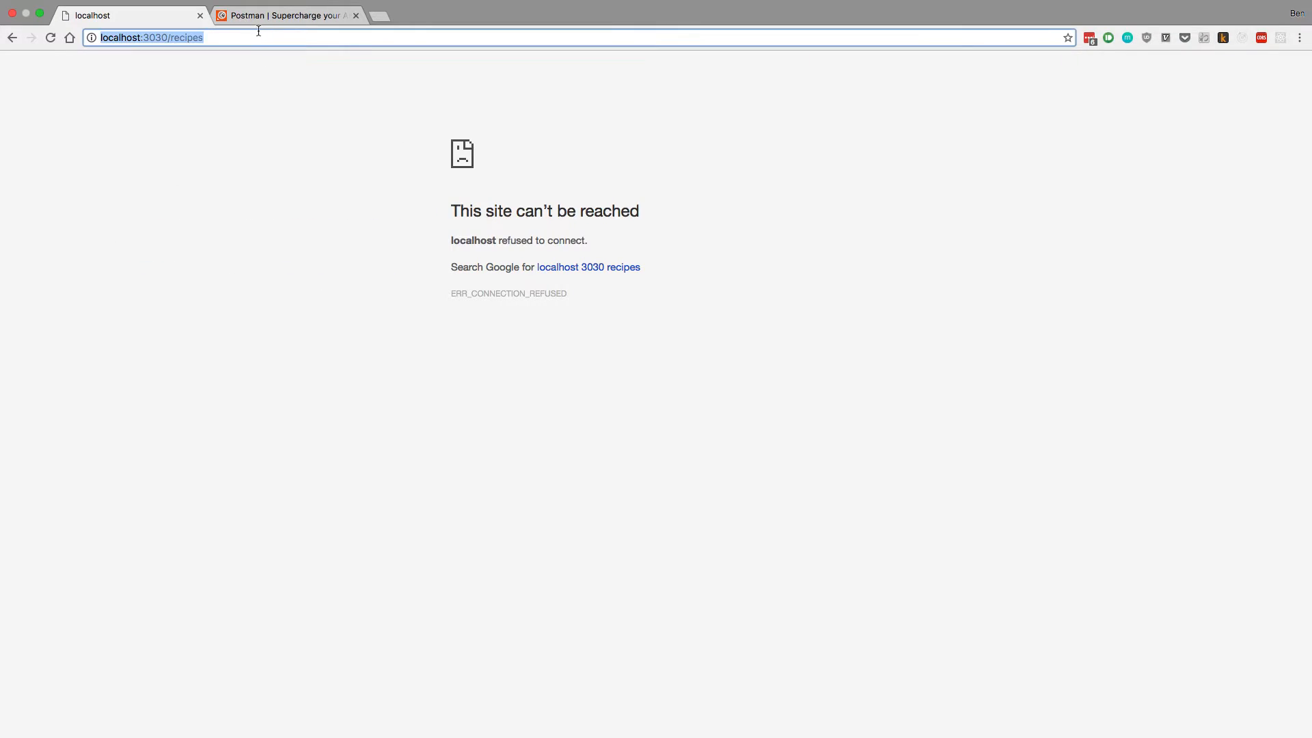
Step: Reload localhost:3030/recipes in Chrome to retry the endpoint
click(284, 15)
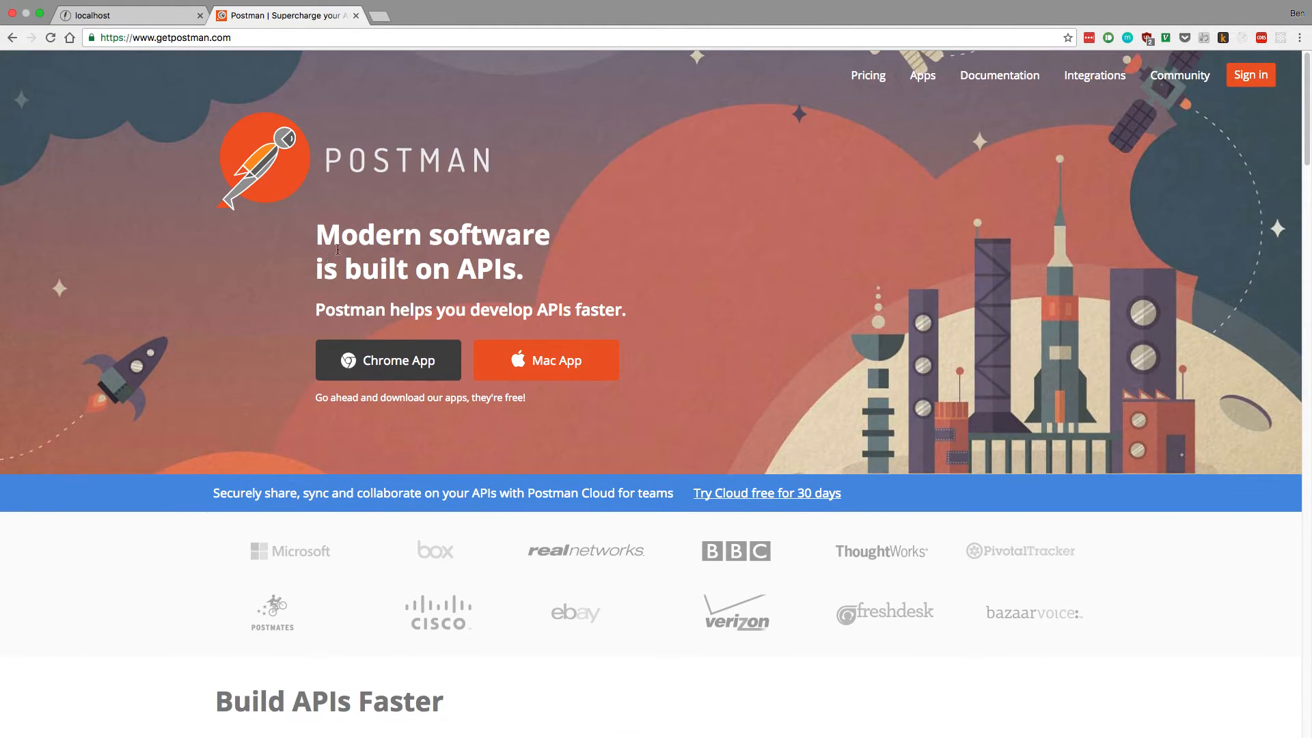
mouse_move(798, 551)
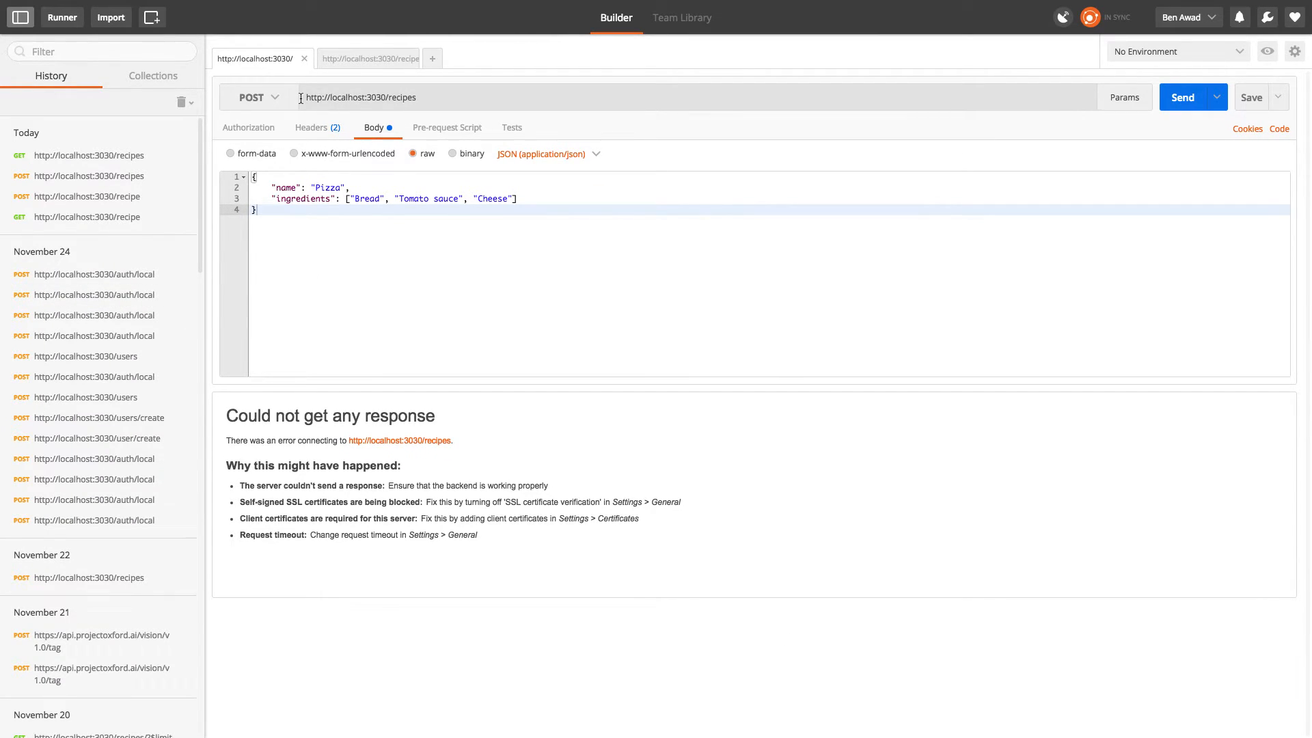
Step: Send the POST to localhost:3030/recipes with the Pizza JSON body
triple_click(359, 97)
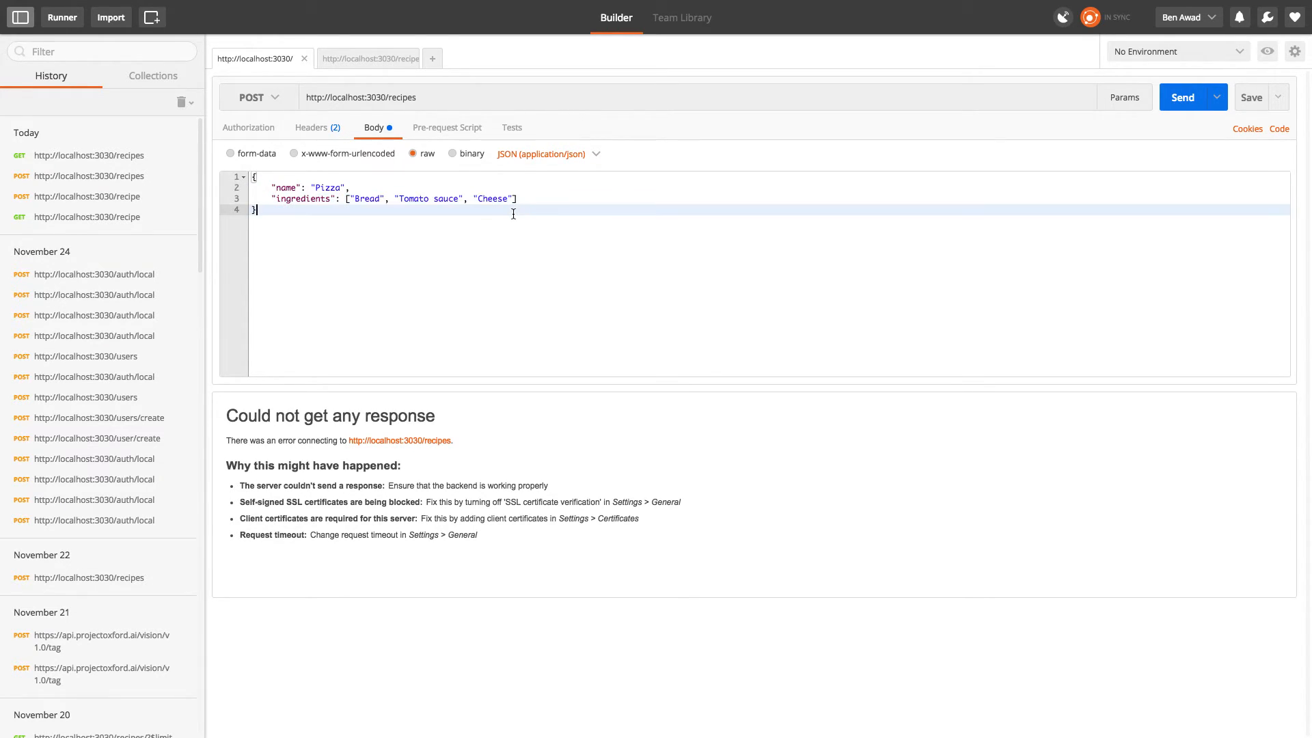
click(1181, 97)
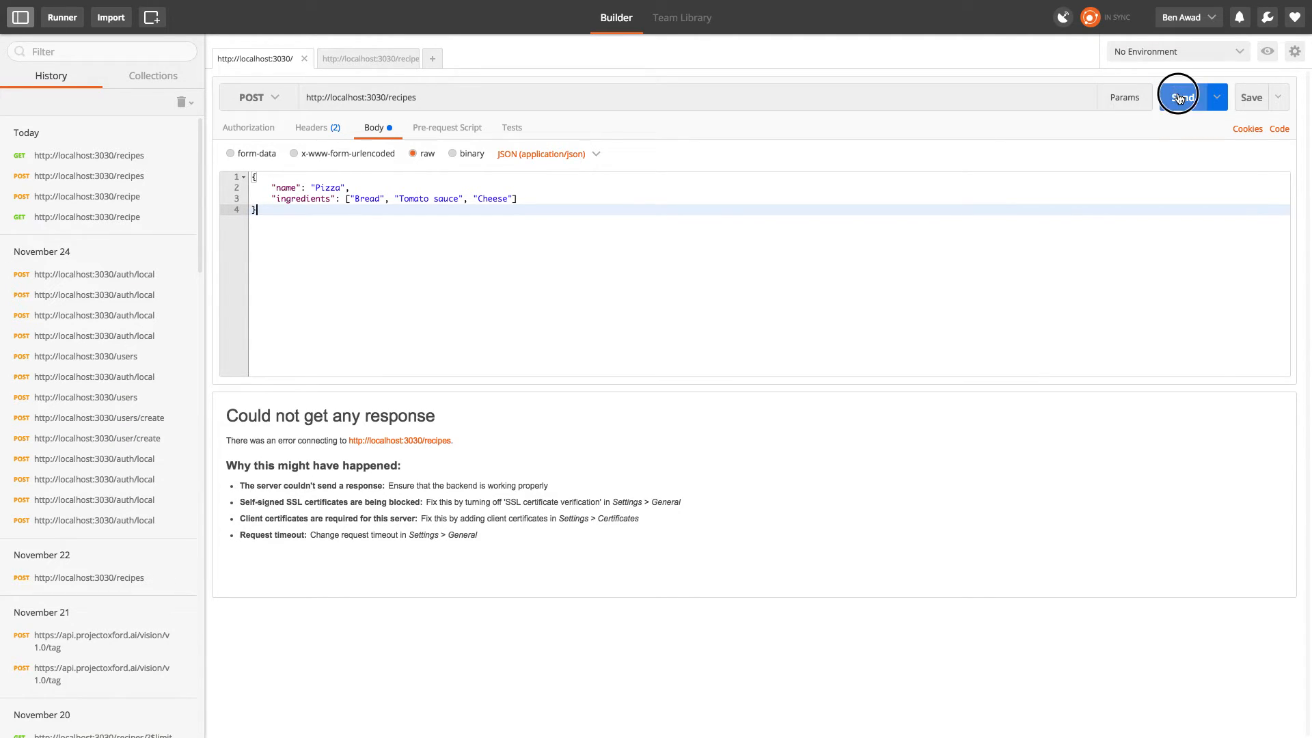
click(1180, 97)
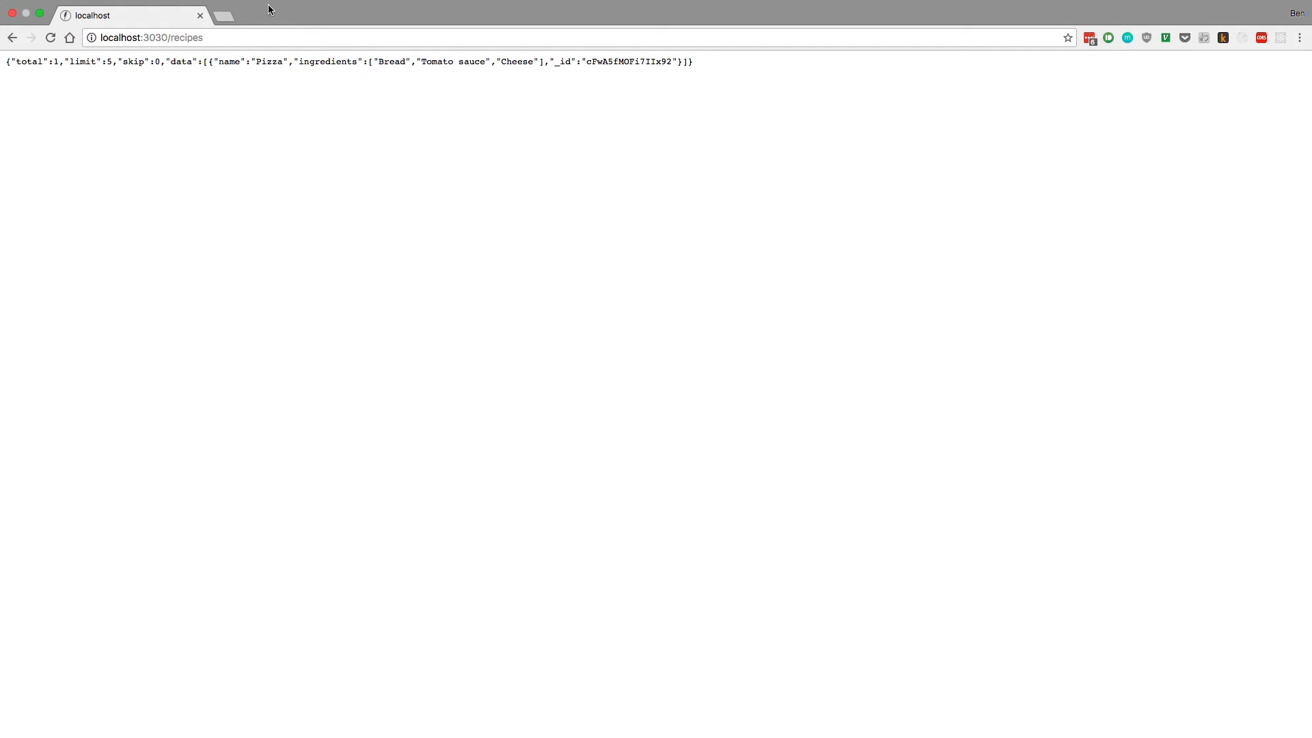
mouse_move(348, 126)
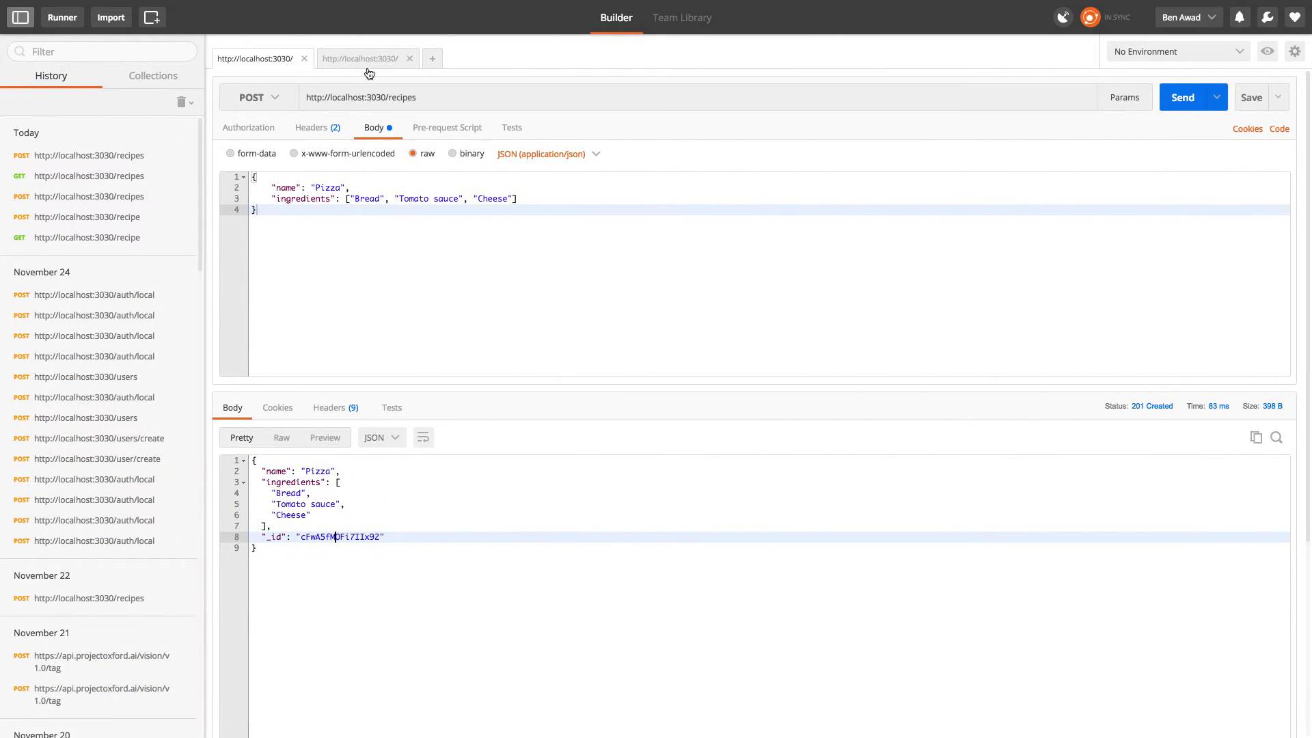
Step: Send GET localhost:3030/recipes and get back the single Pizza record
click(359, 58)
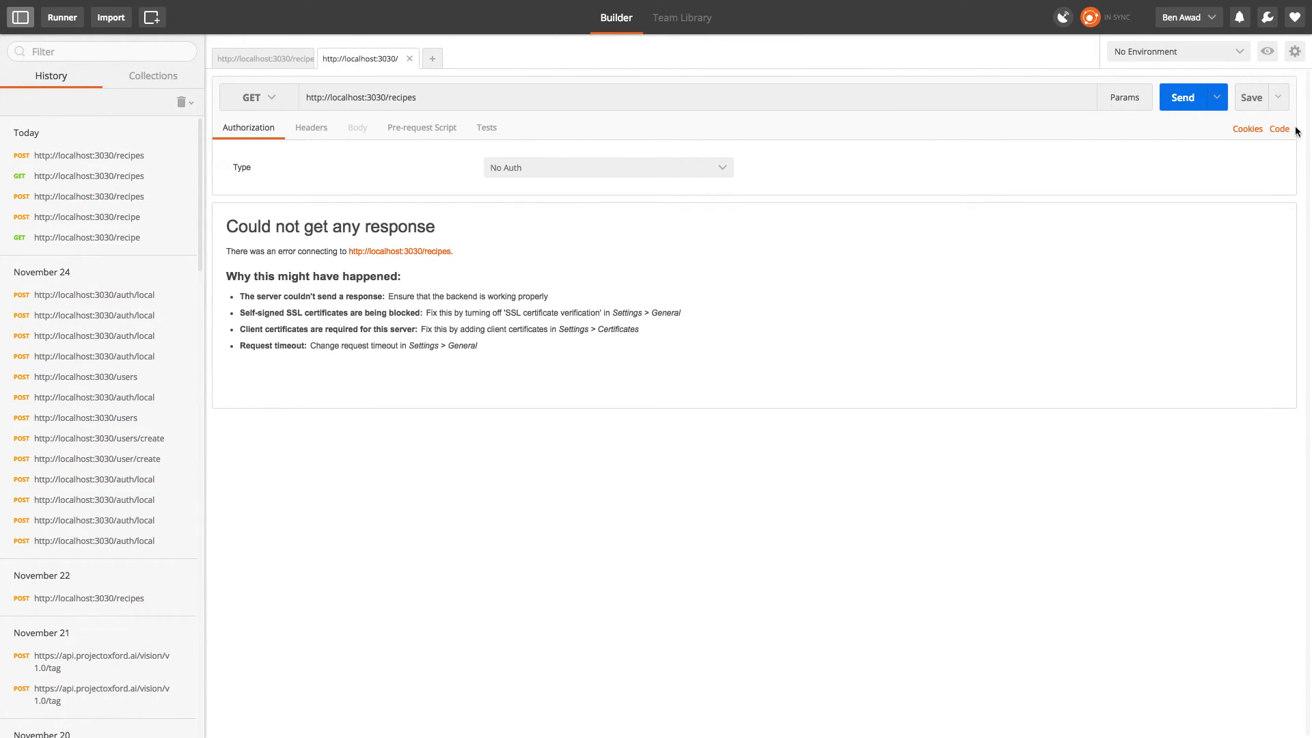
click(1181, 97)
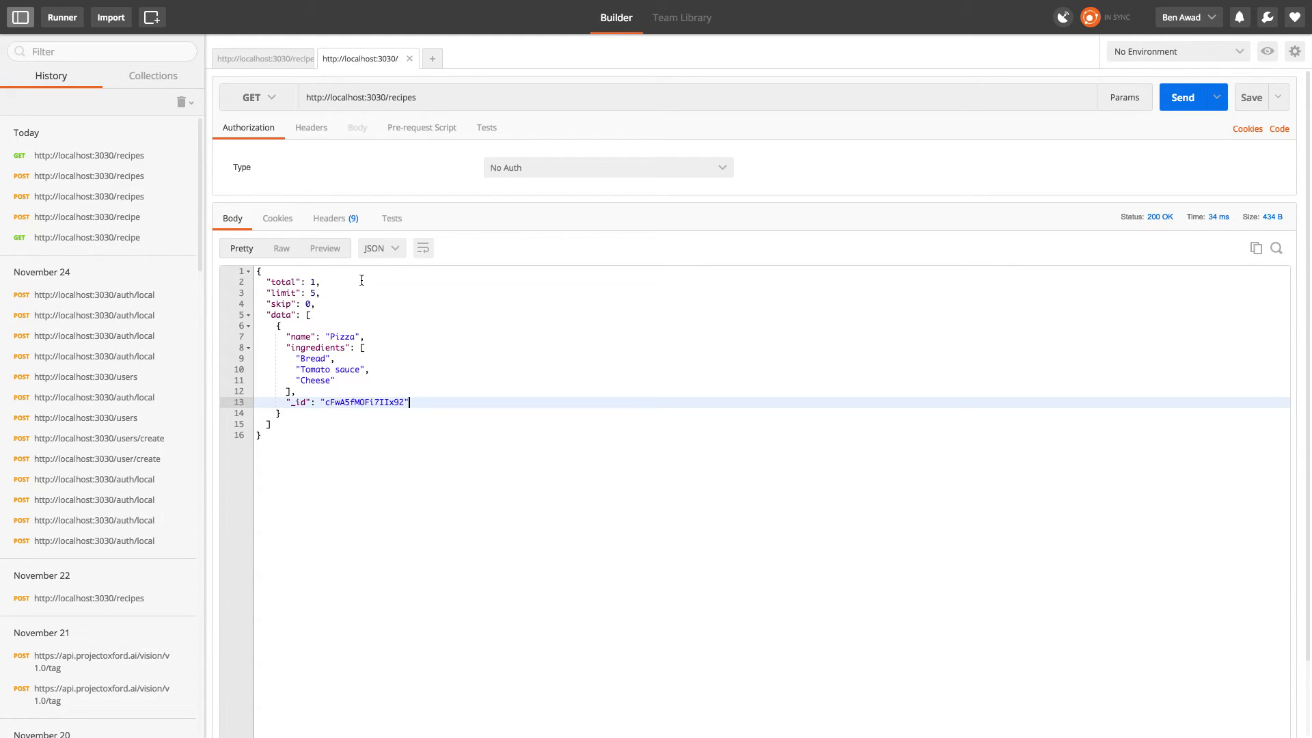
mouse_move(229, 18)
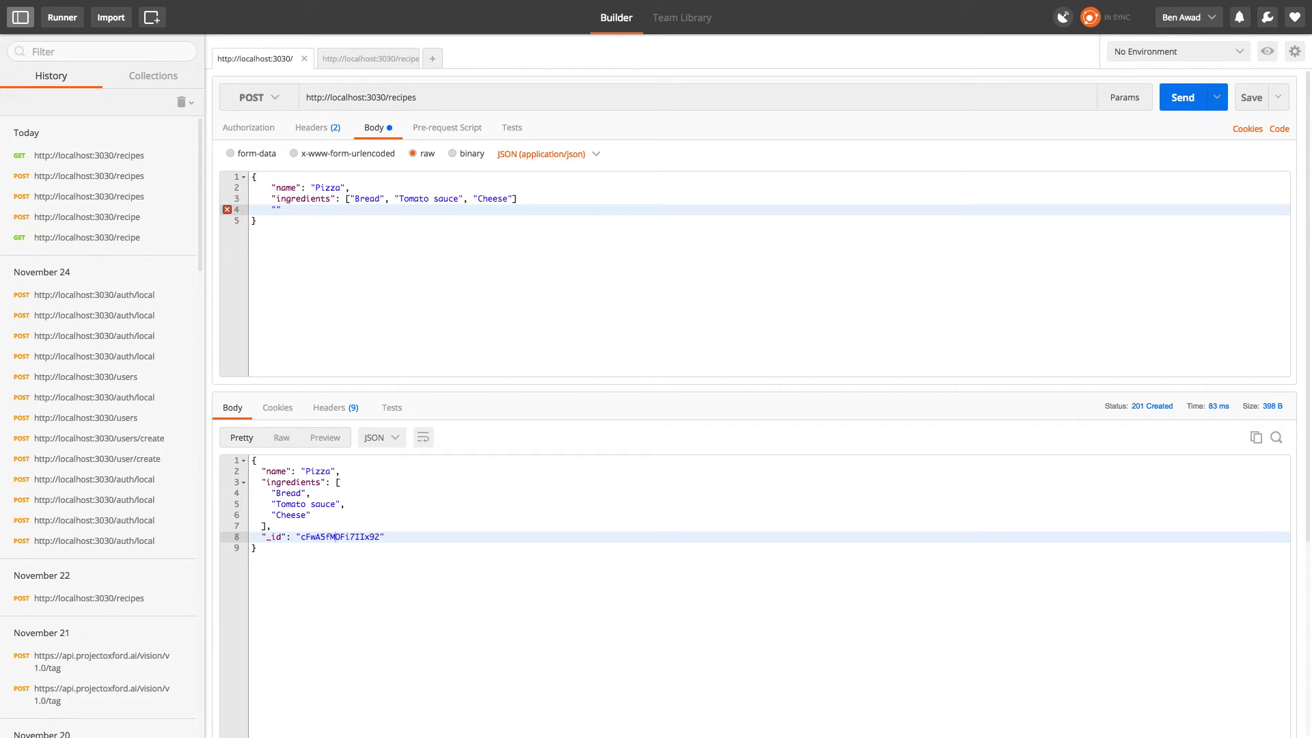
Step: Add Directions 'Cook for 10 minutes' and rename the recipe to Brocoli sauce
text("Directions":)
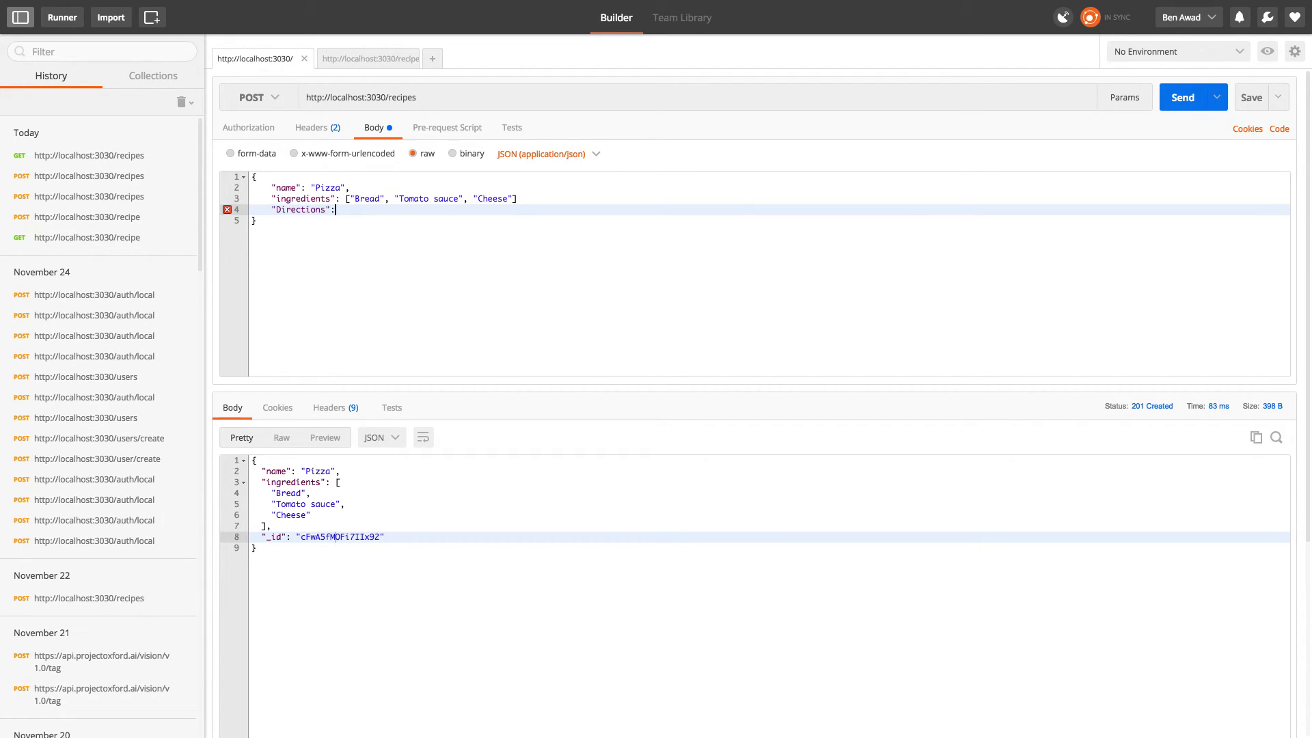
text("")
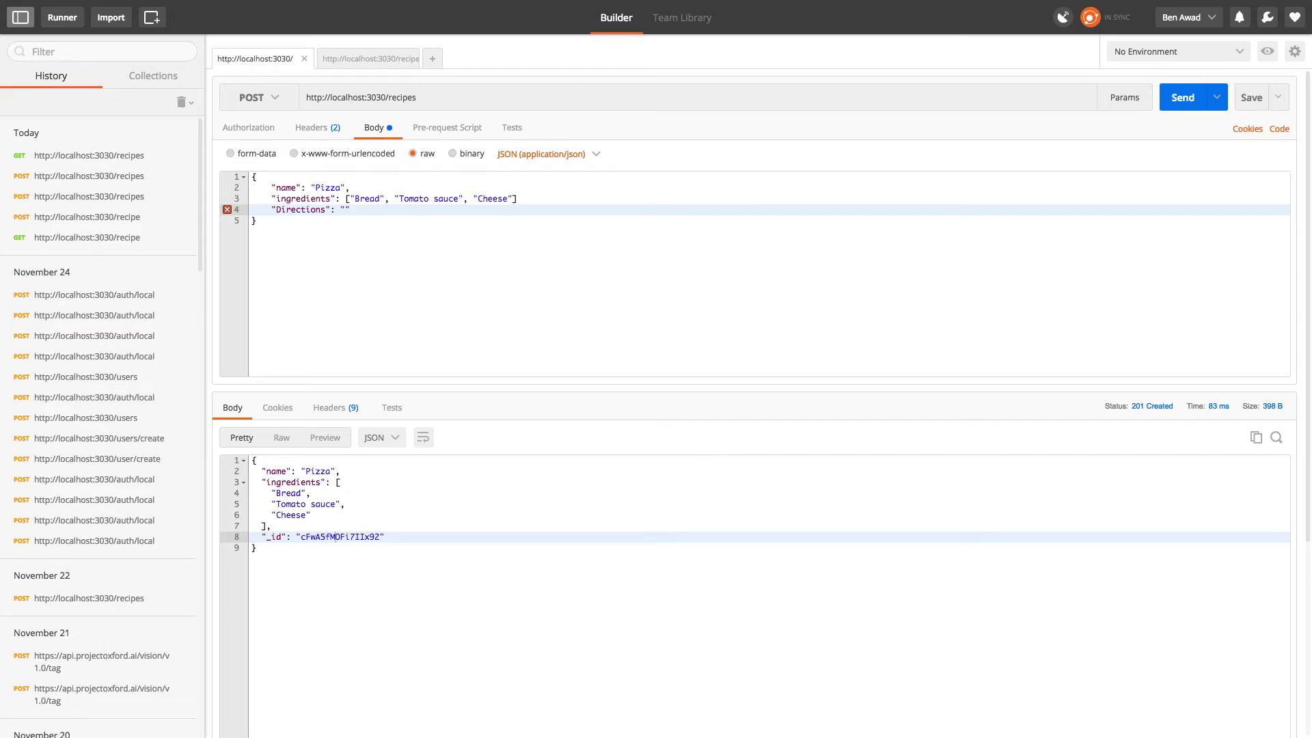
text(Cook for 10 minutes)
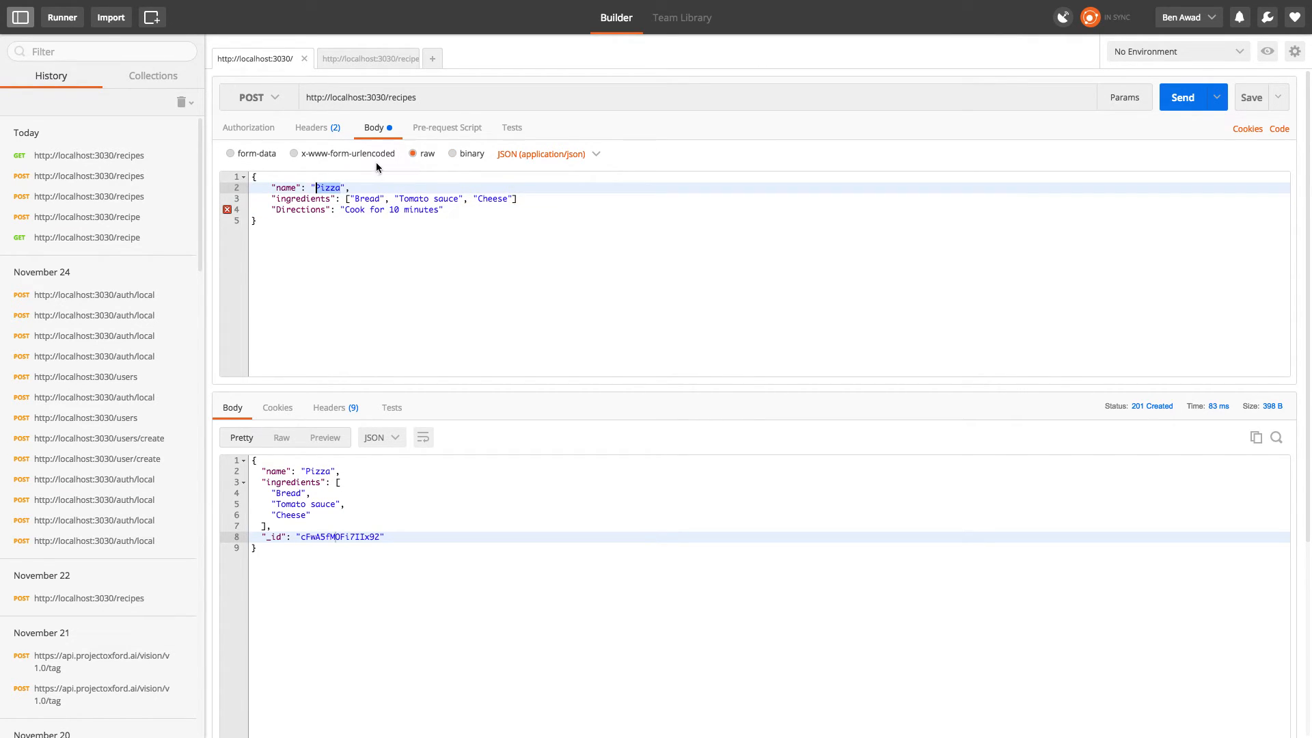
text(Brocoli sauce)
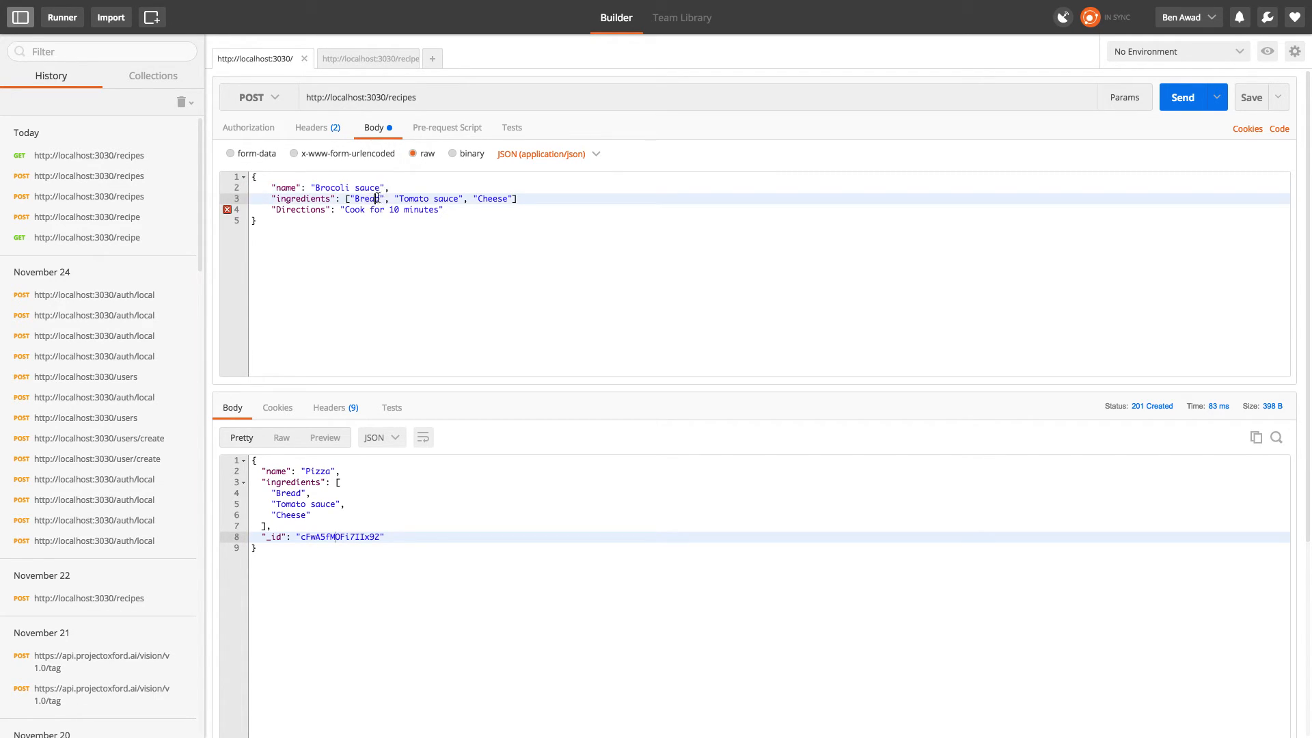
Step: Replace ingredients with Brocoli and Olive oil, drop Cheese, and send the POST
double_click(366, 199)
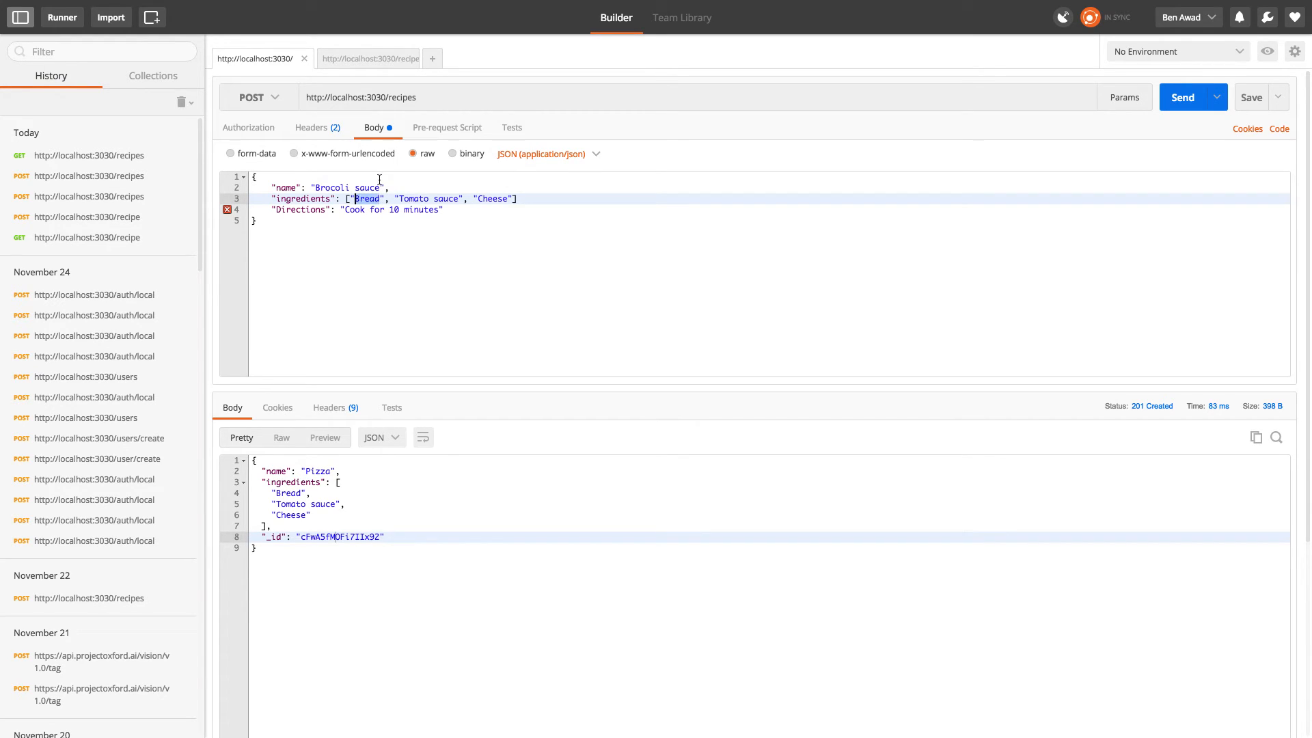
text(Brocoli)
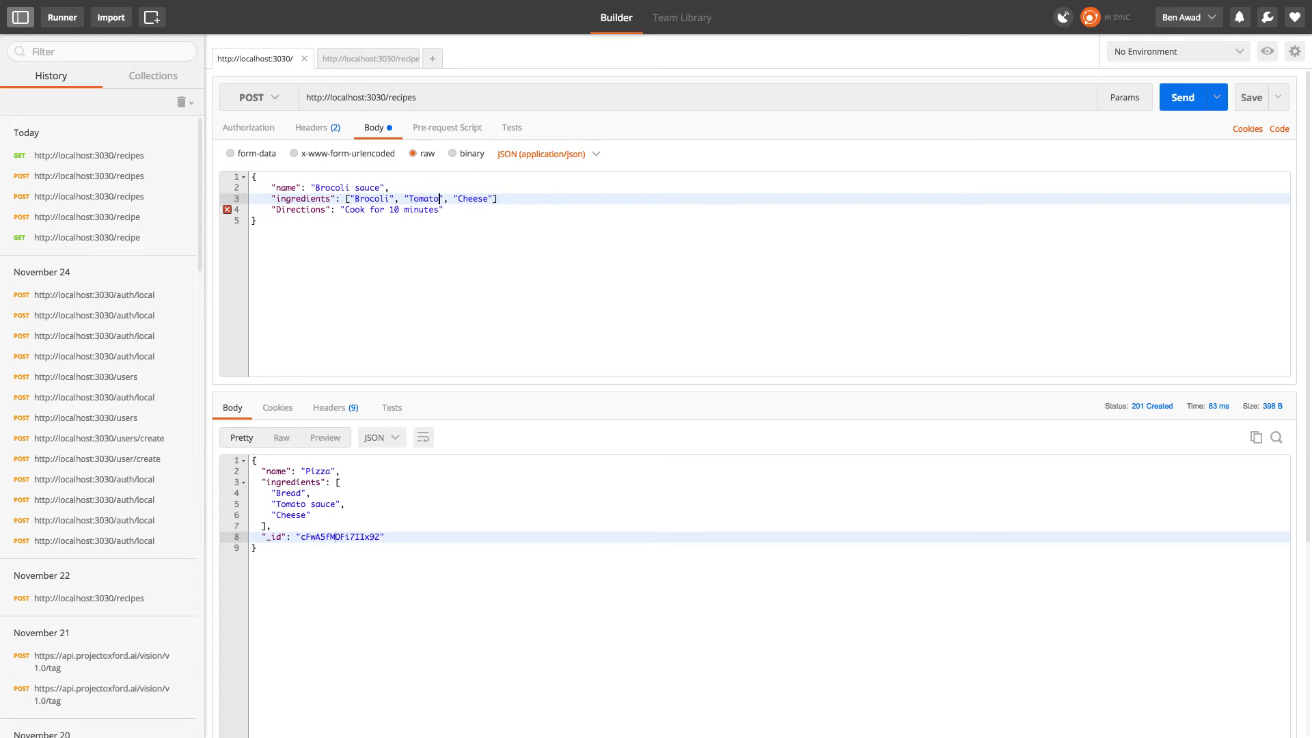
text(Olive oil)
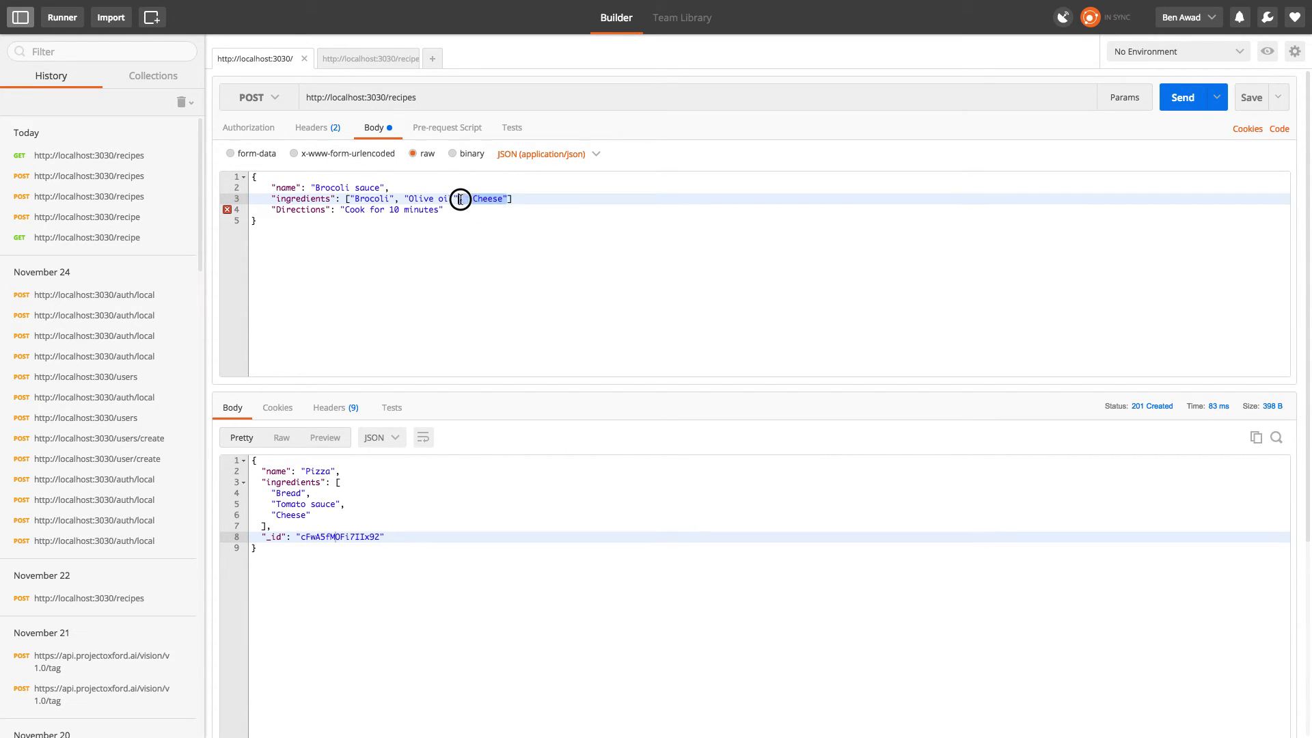
key(Delete)
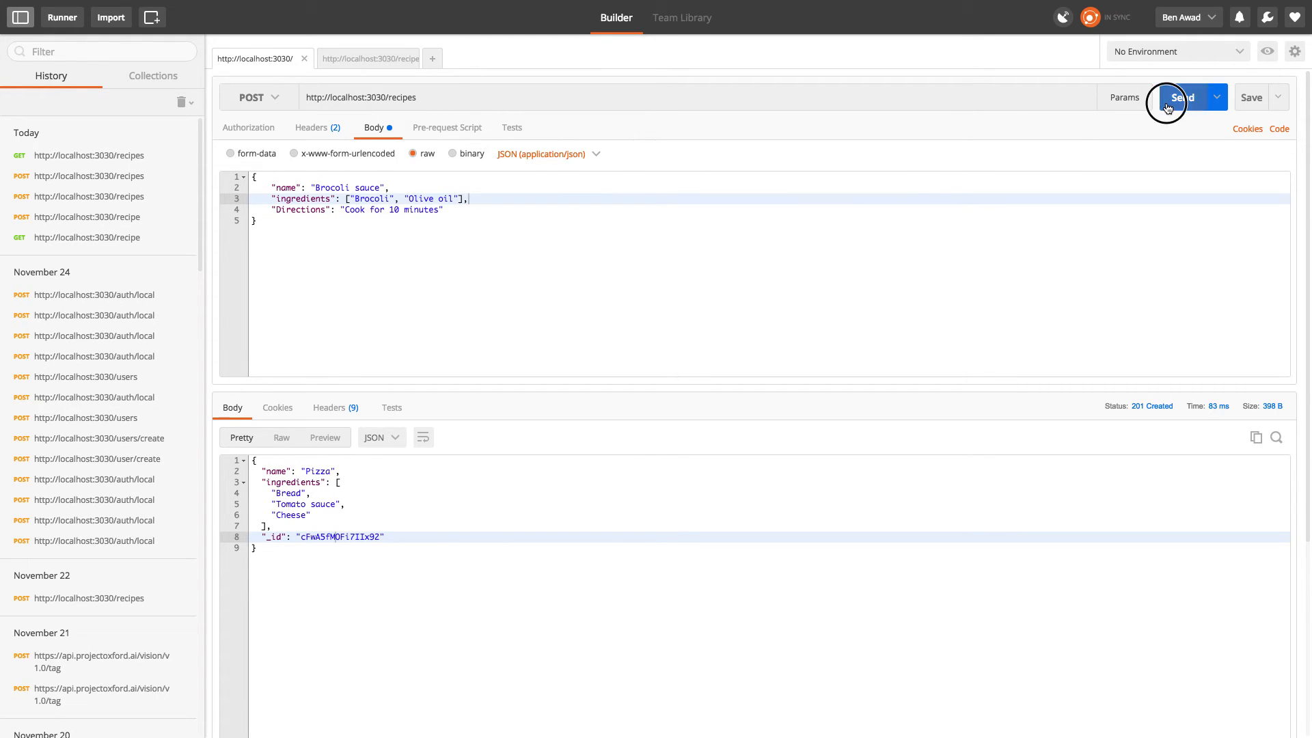
click(1181, 97)
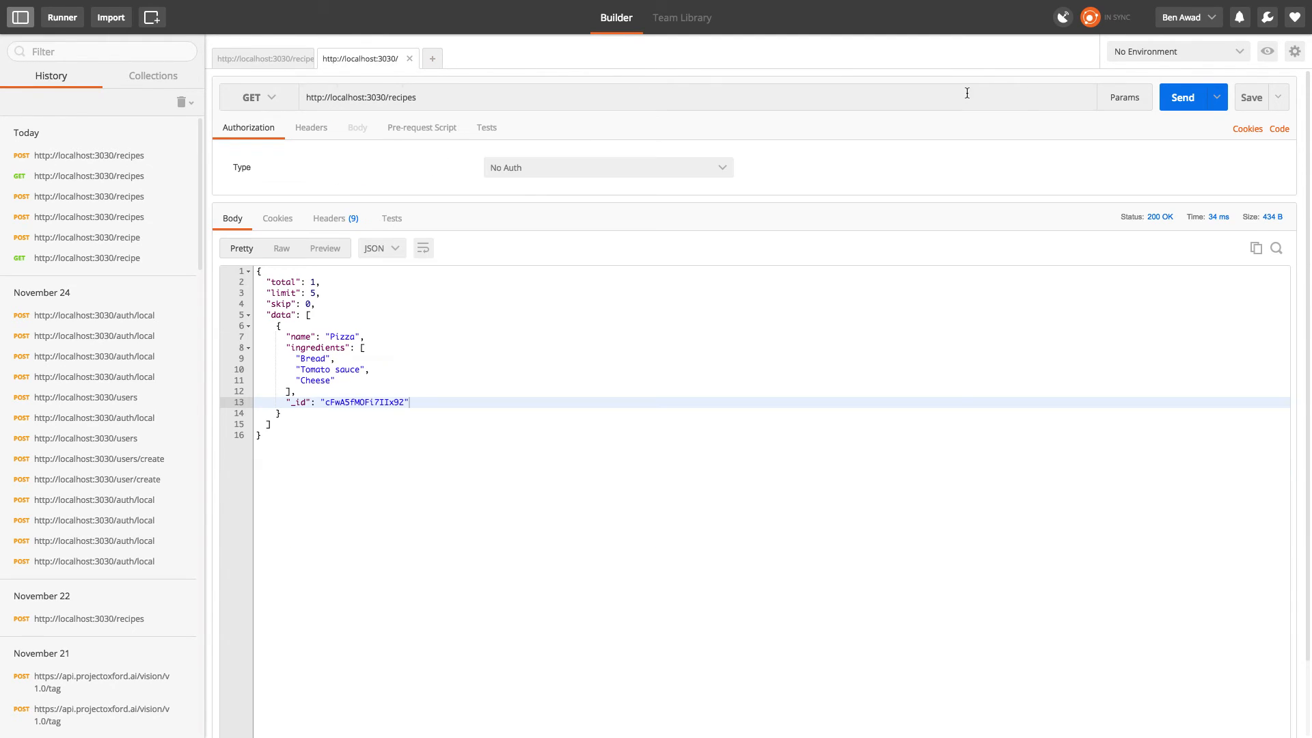
Step: Resend GET localhost:3030/recipes, now returning Brocoli sauce and Pizza (total 2)
click(1181, 97)
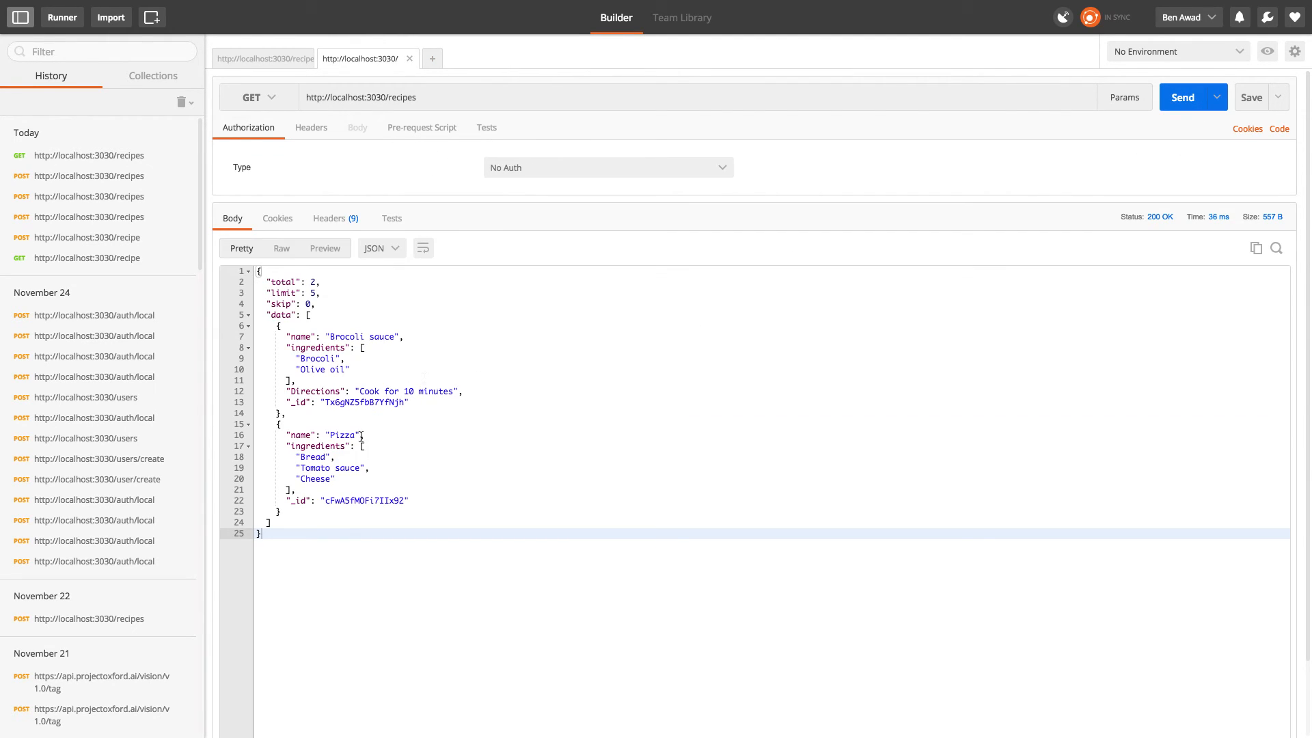
mouse_move(305, 514)
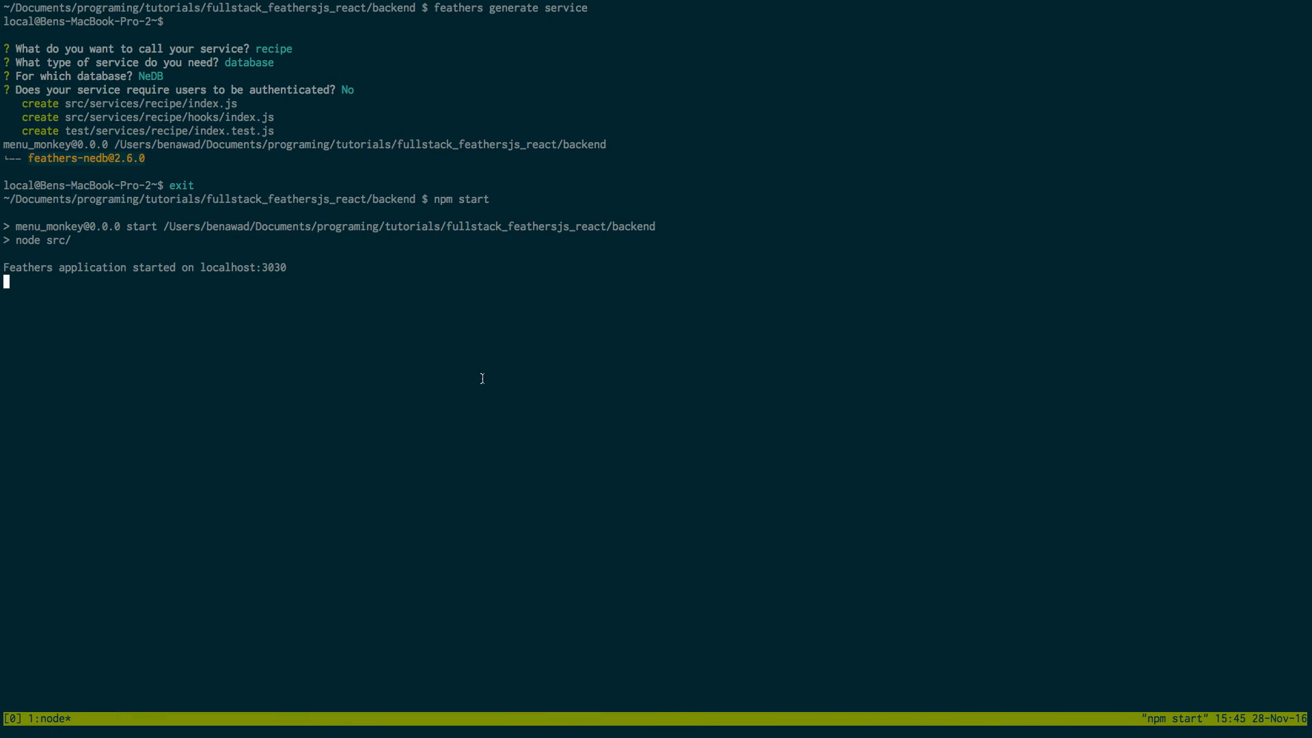
Step: Clear the shell, cd into src and list its contents toward the services folder
text(clear)
text(ls)
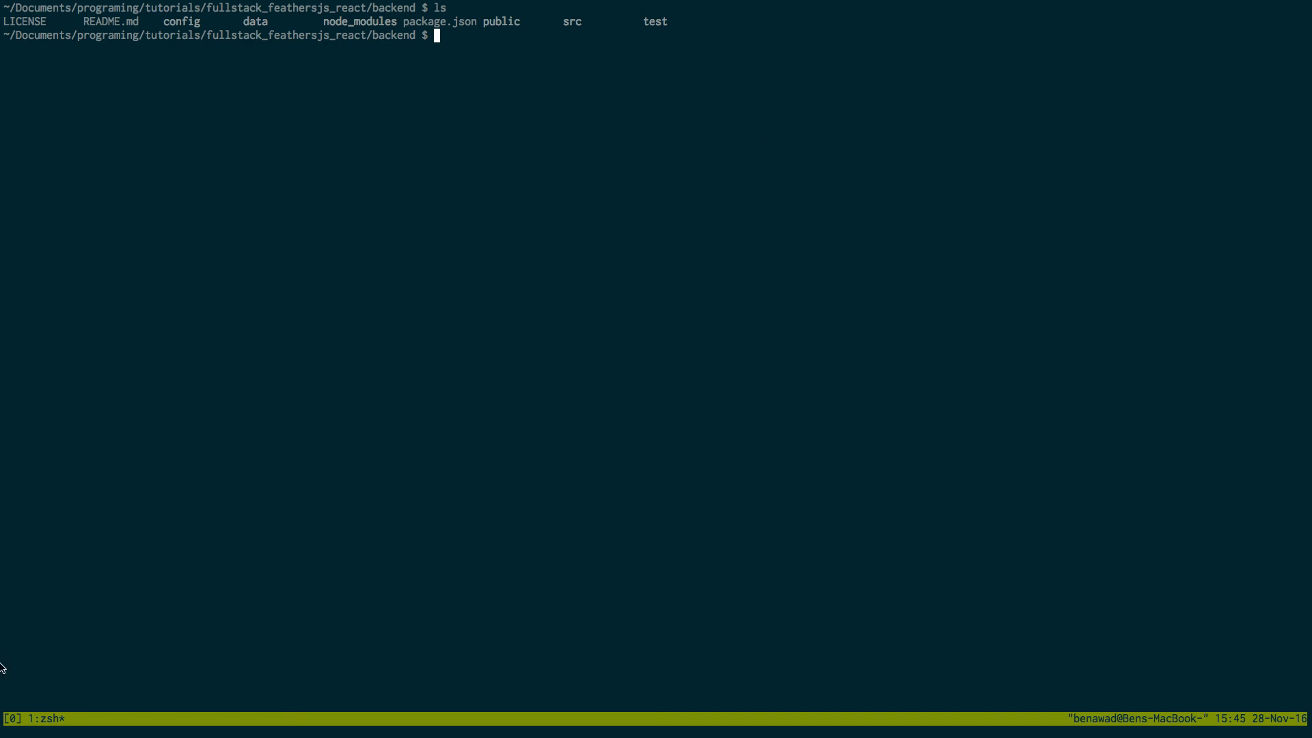
mouse_move(484, 56)
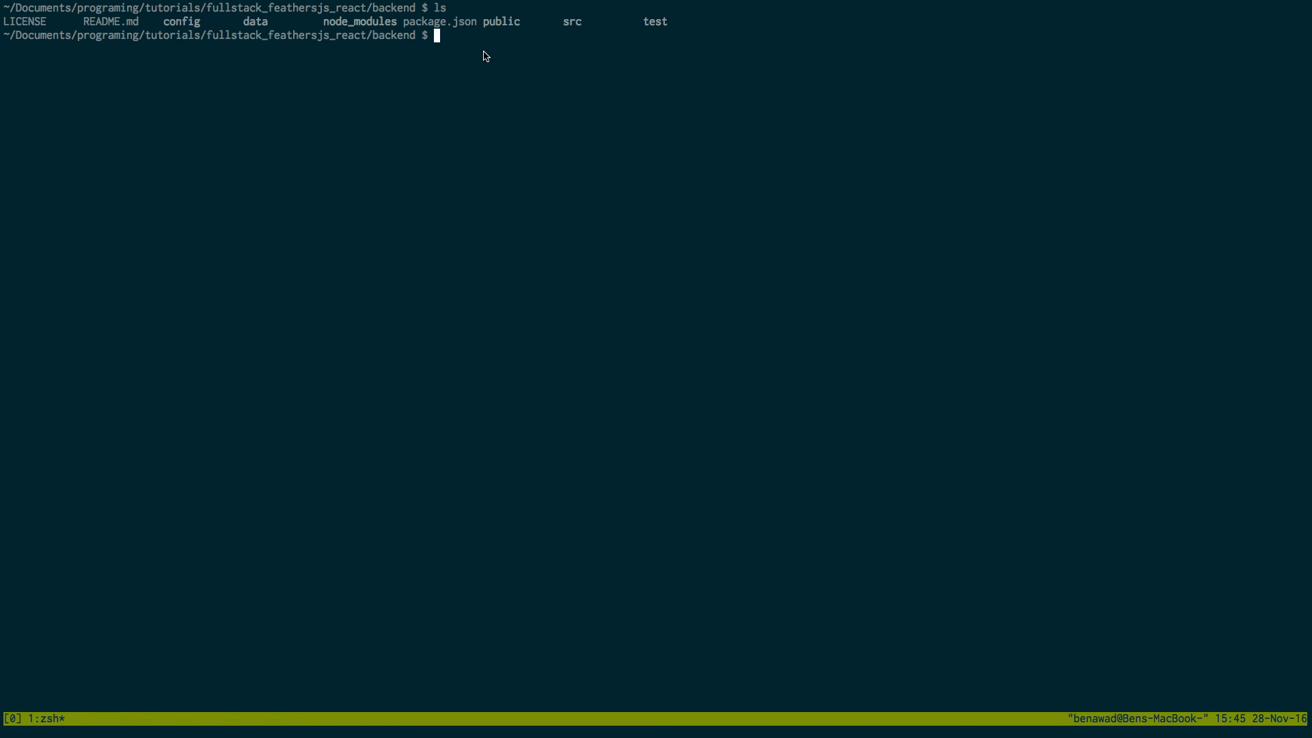
text(cd src)
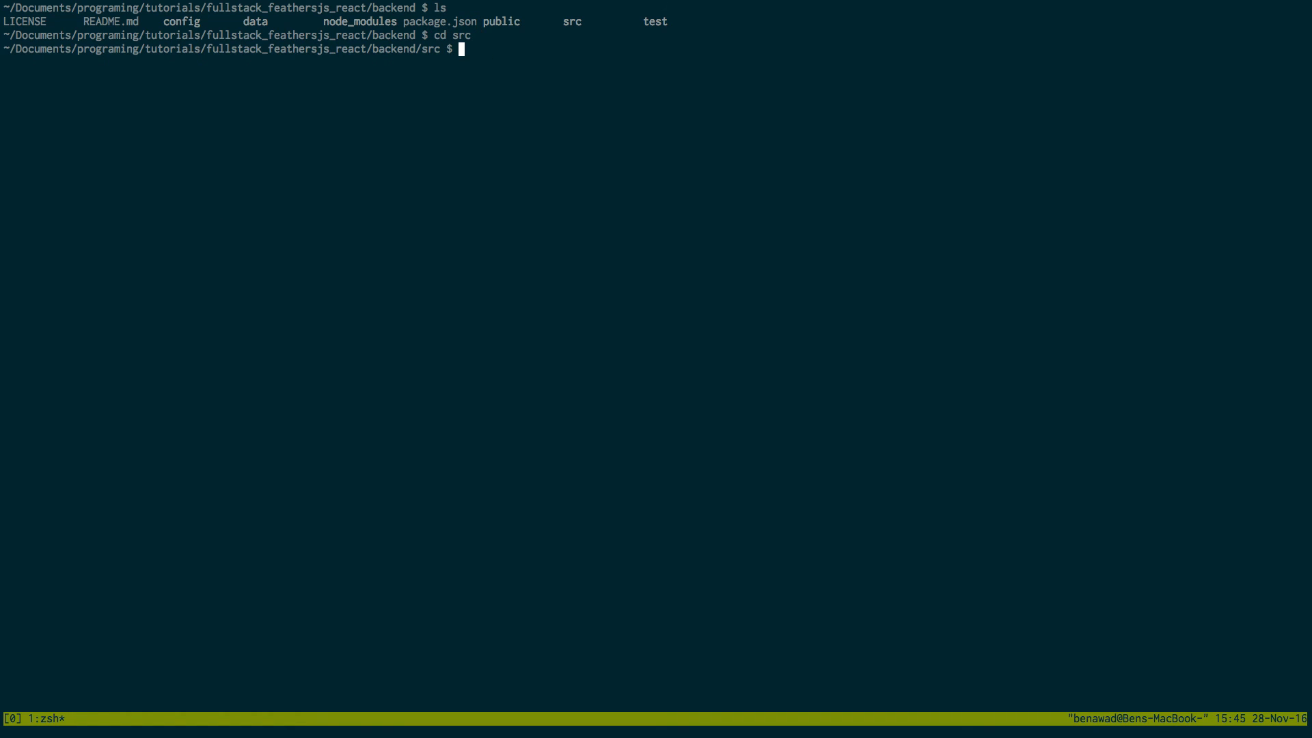
text(ls)
text(cd services)
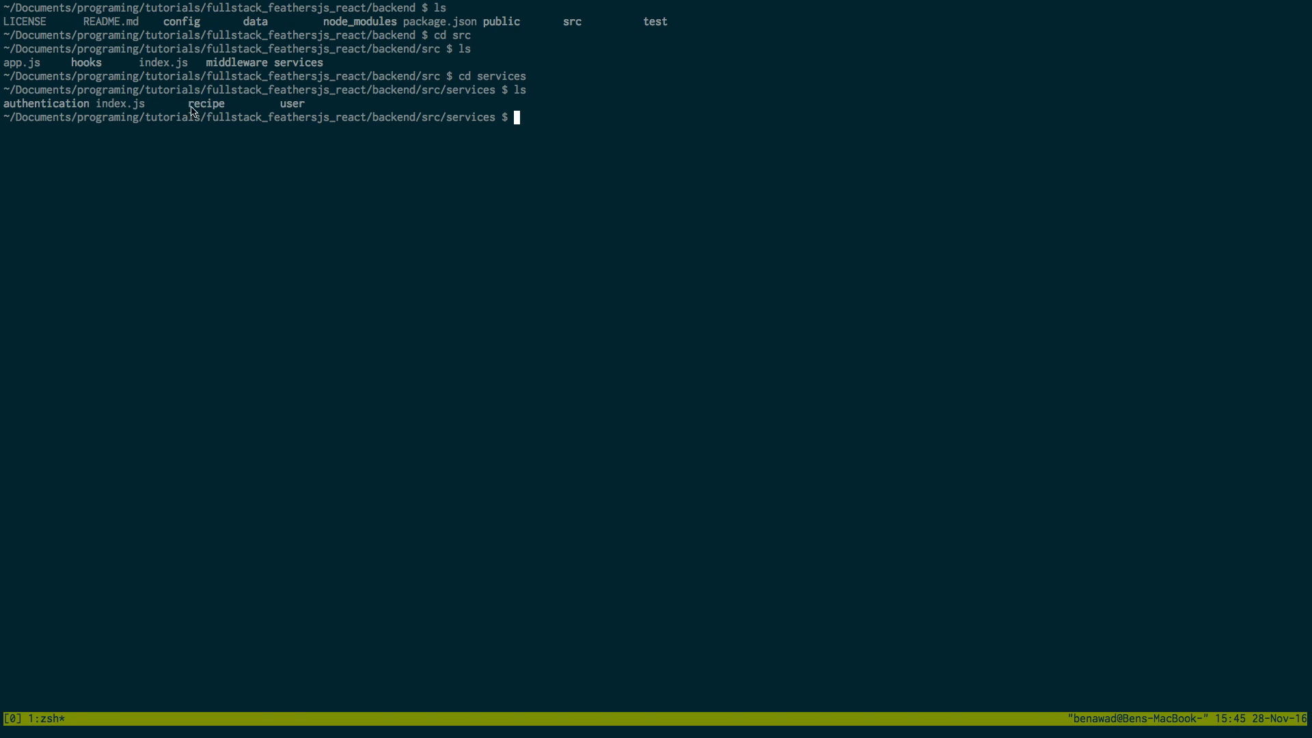
mouse_move(301, 111)
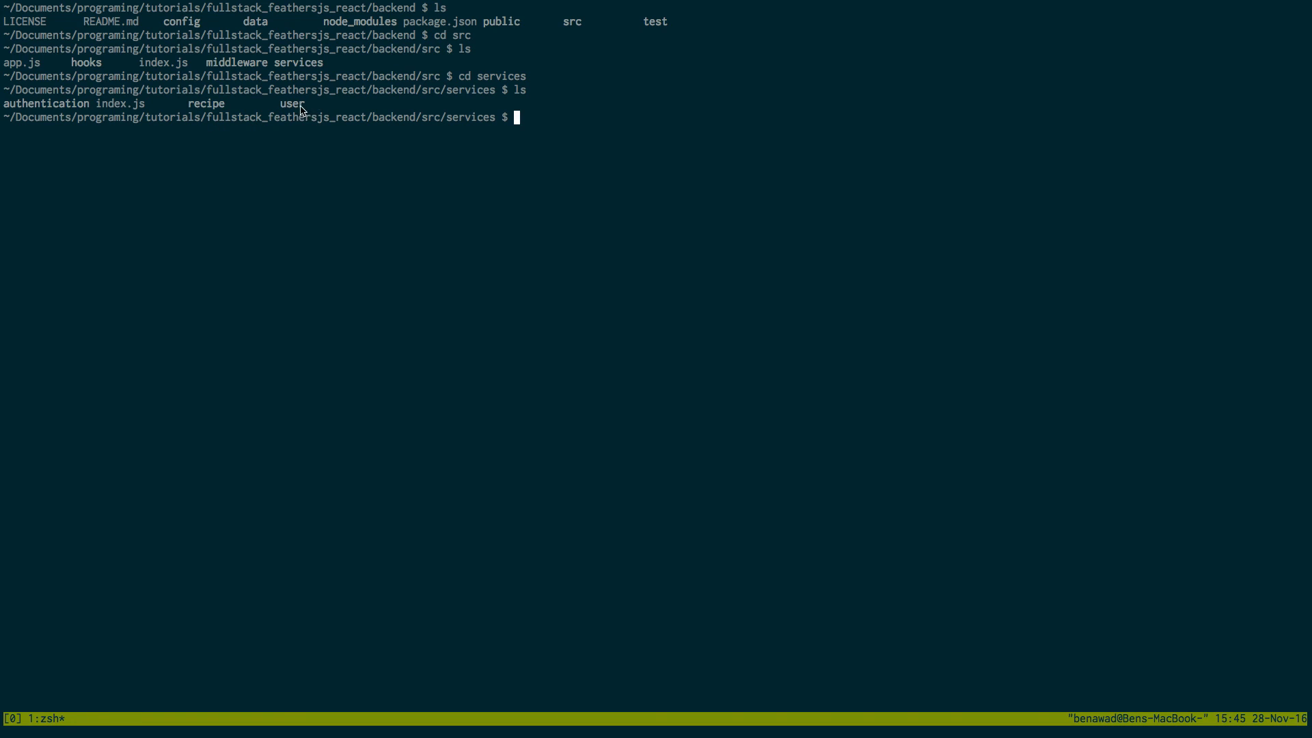
mouse_move(296, 114)
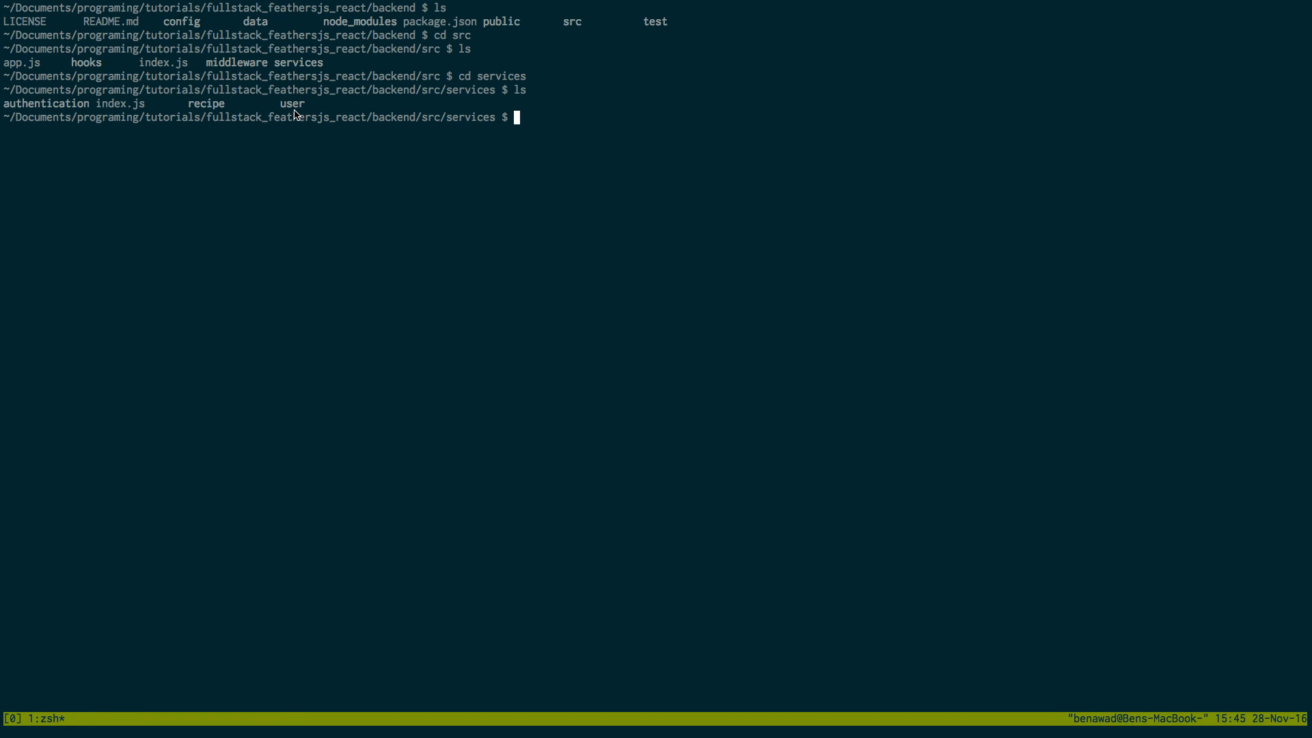
mouse_move(82, 131)
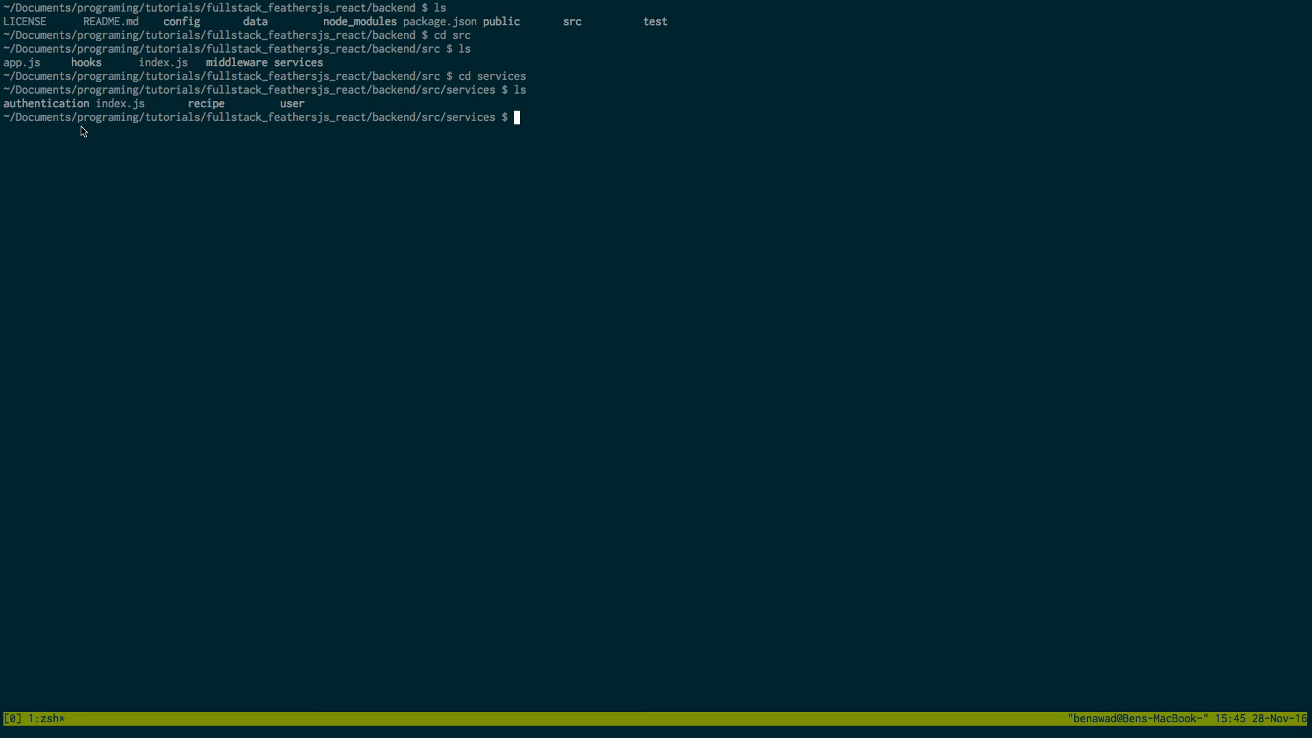